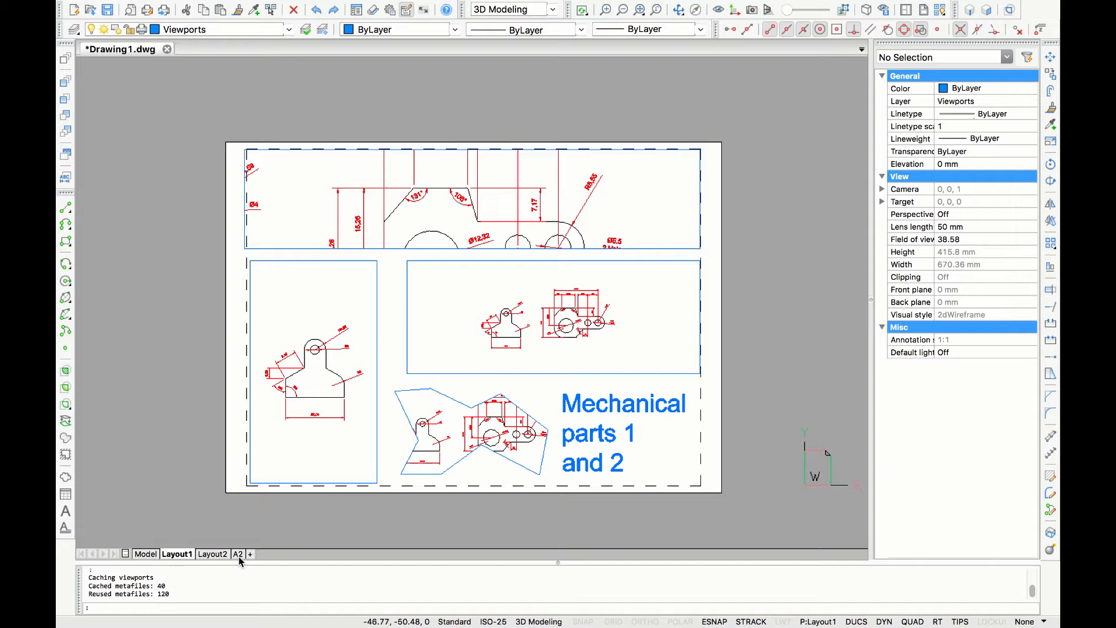
- After glancing at the A2 sheet, bring up Page Setup for Layout1 from its tab menu
left_click(238, 554)
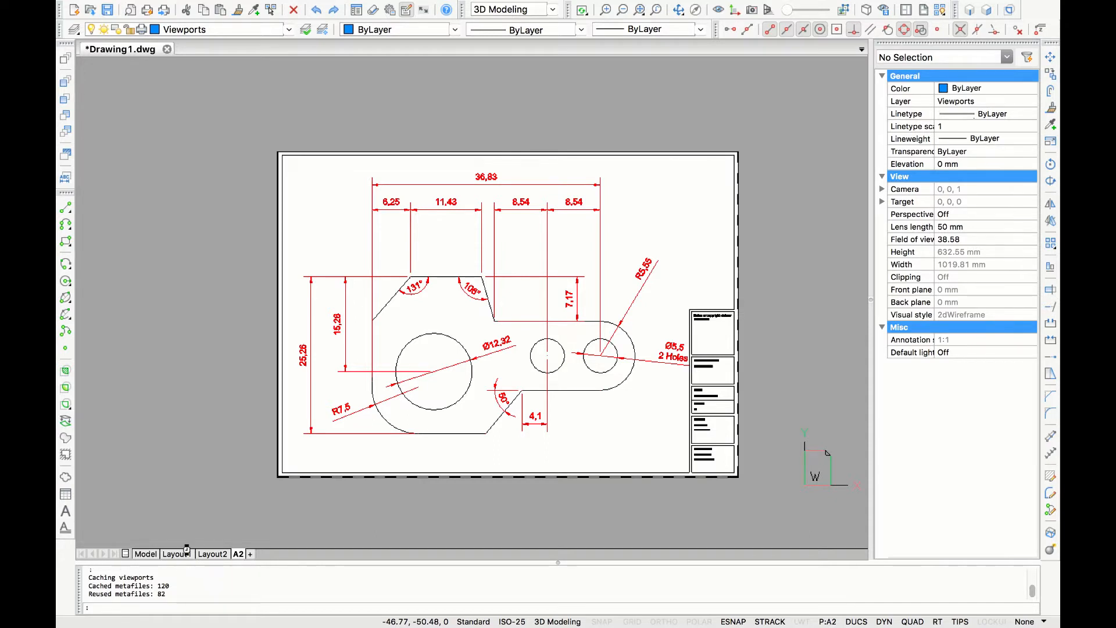
left_click(175, 554)
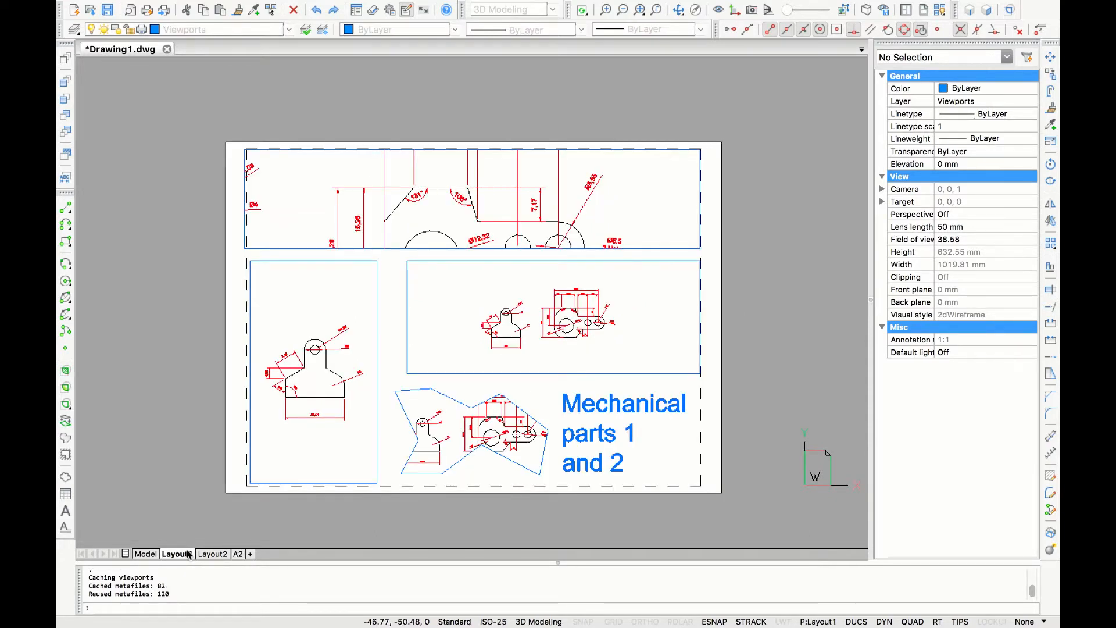
right_click(176, 554)
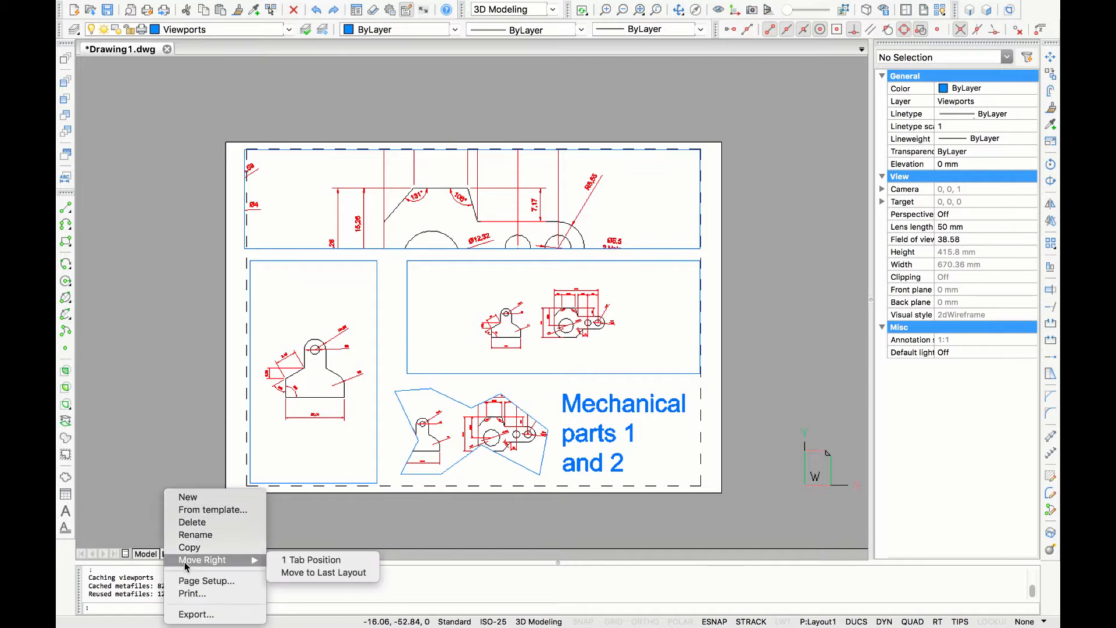
left_click(207, 580)
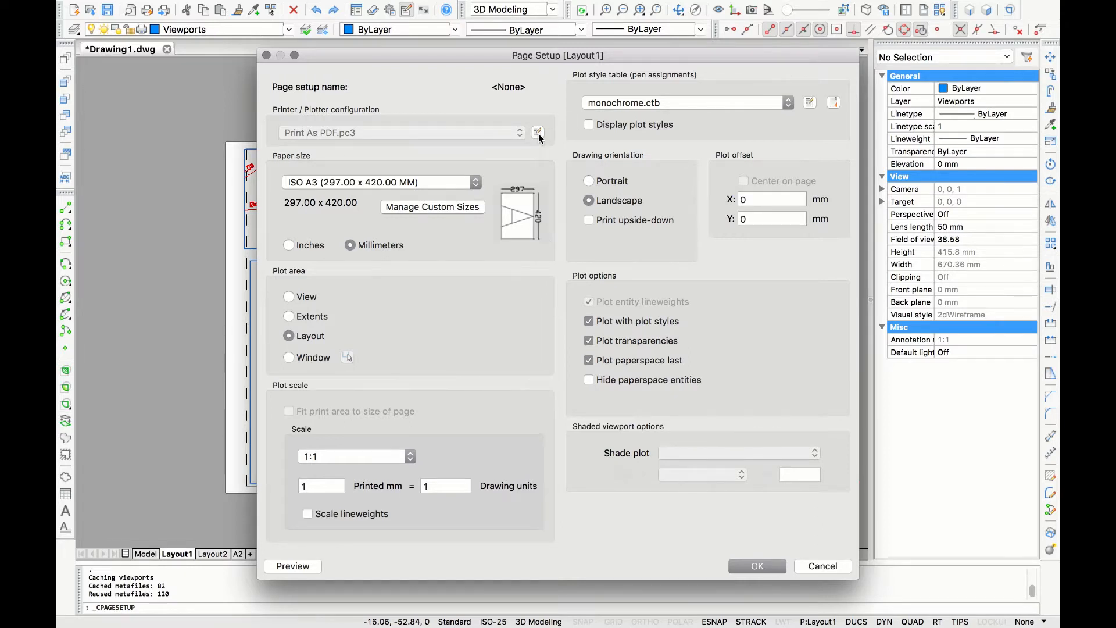
left_click(537, 132)
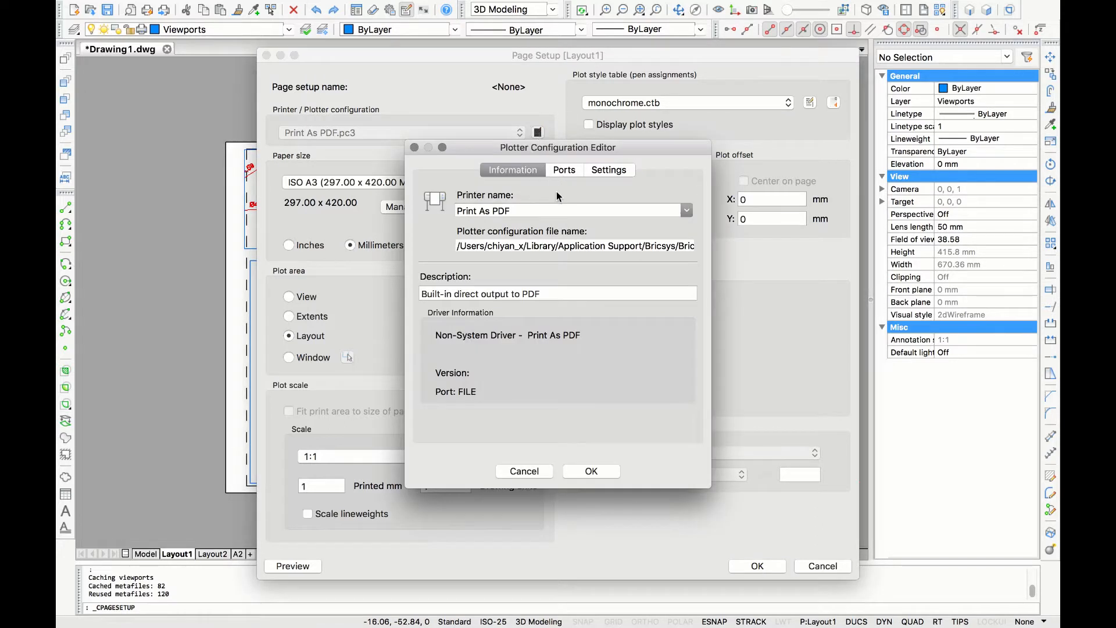
left_click(685, 210)
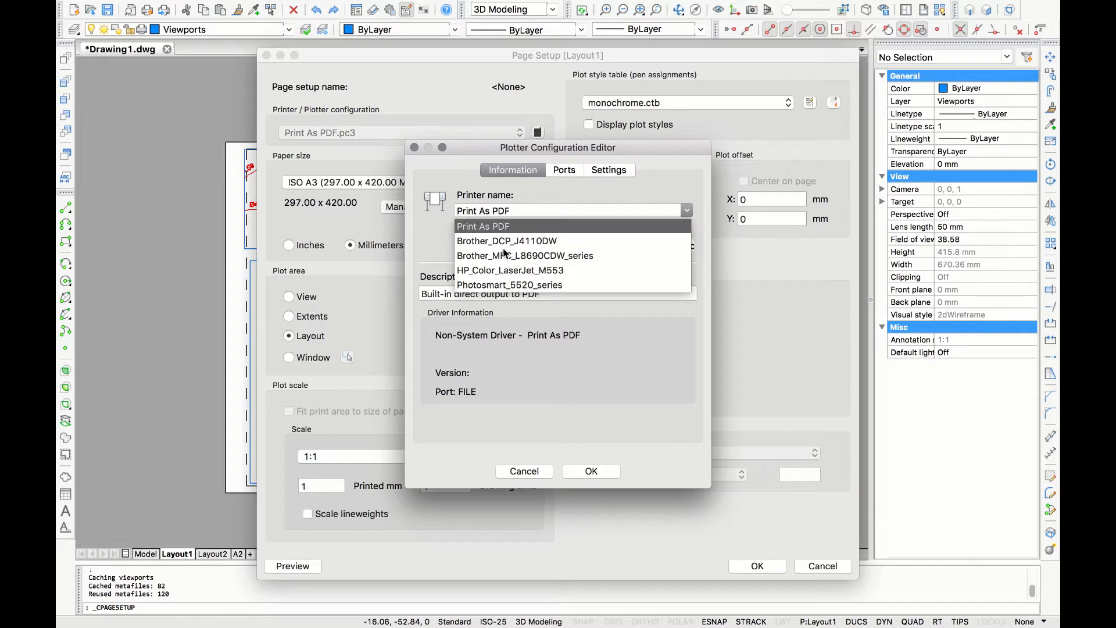
mouse_move(560, 438)
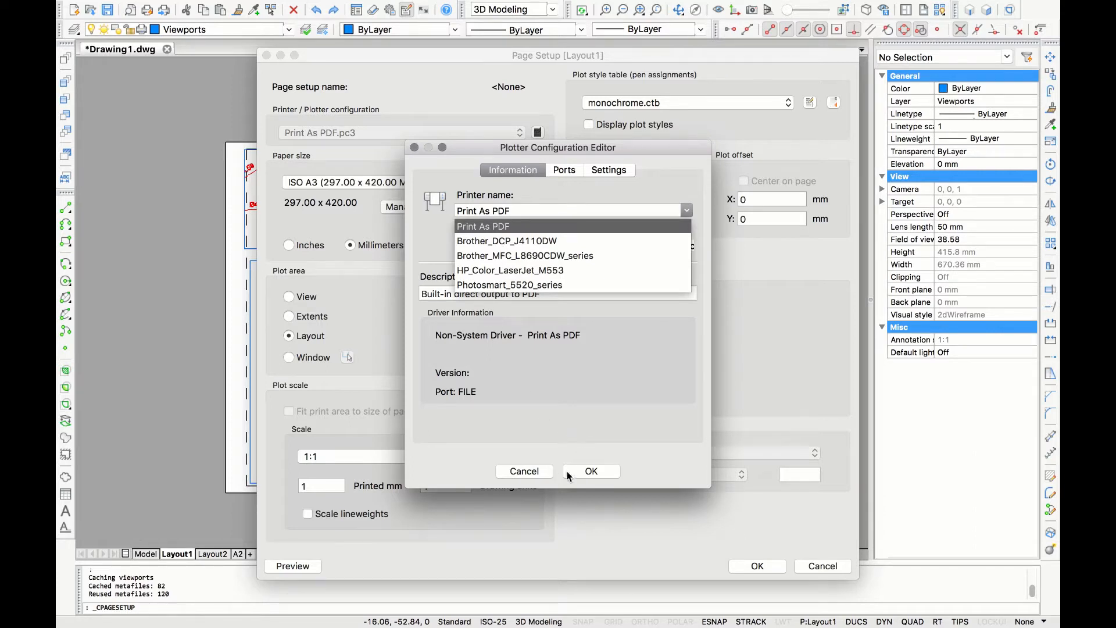
left_click(483, 226)
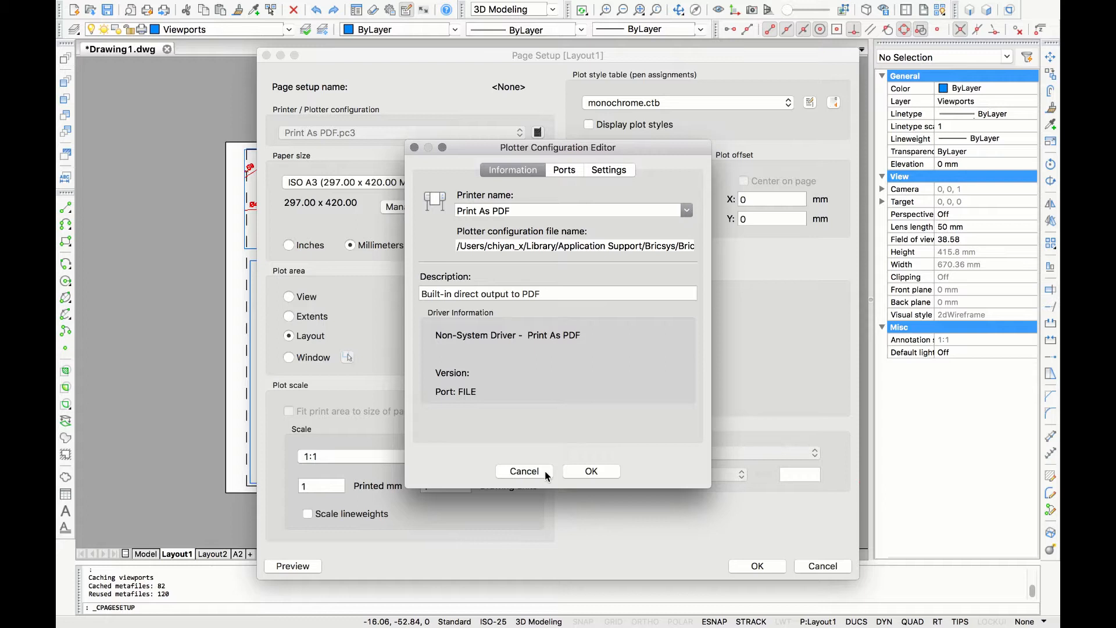
left_click(523, 471)
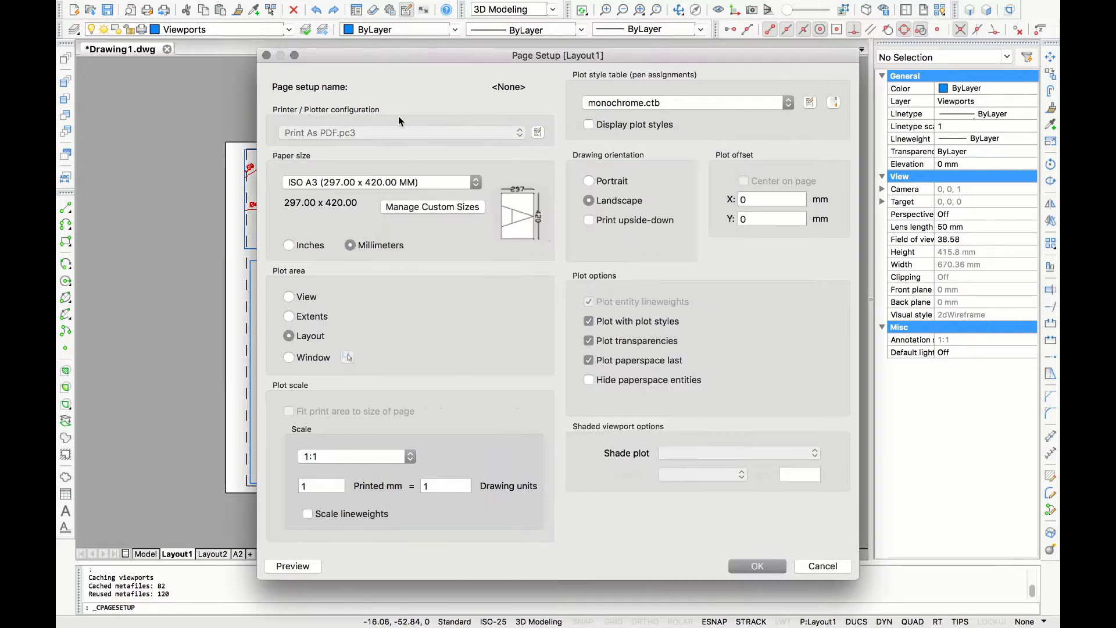
mouse_move(475, 193)
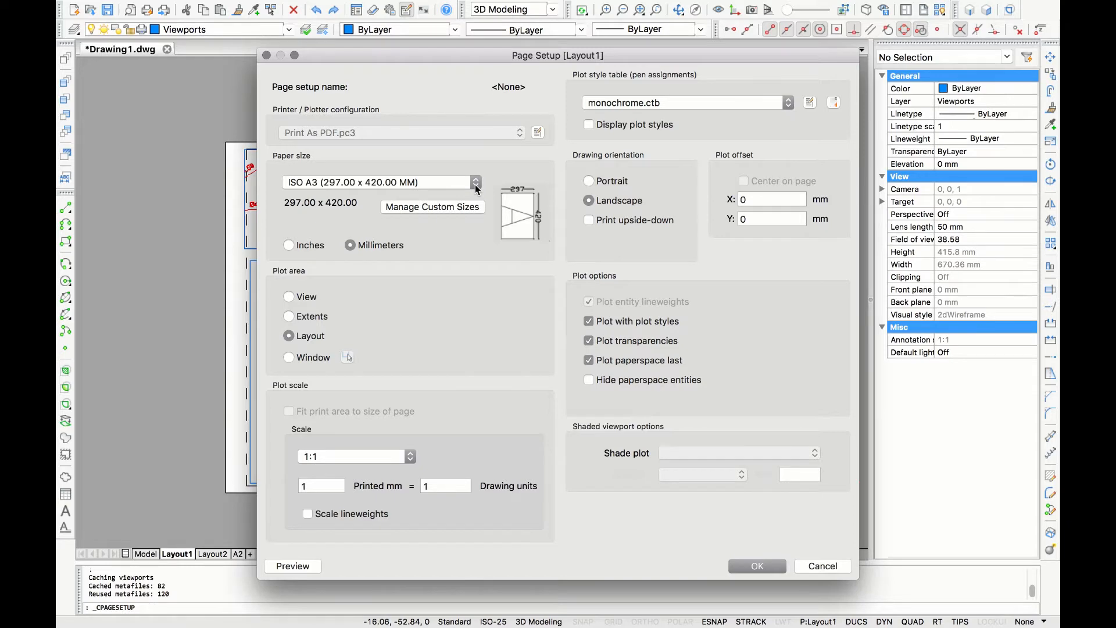
left_click(476, 181)
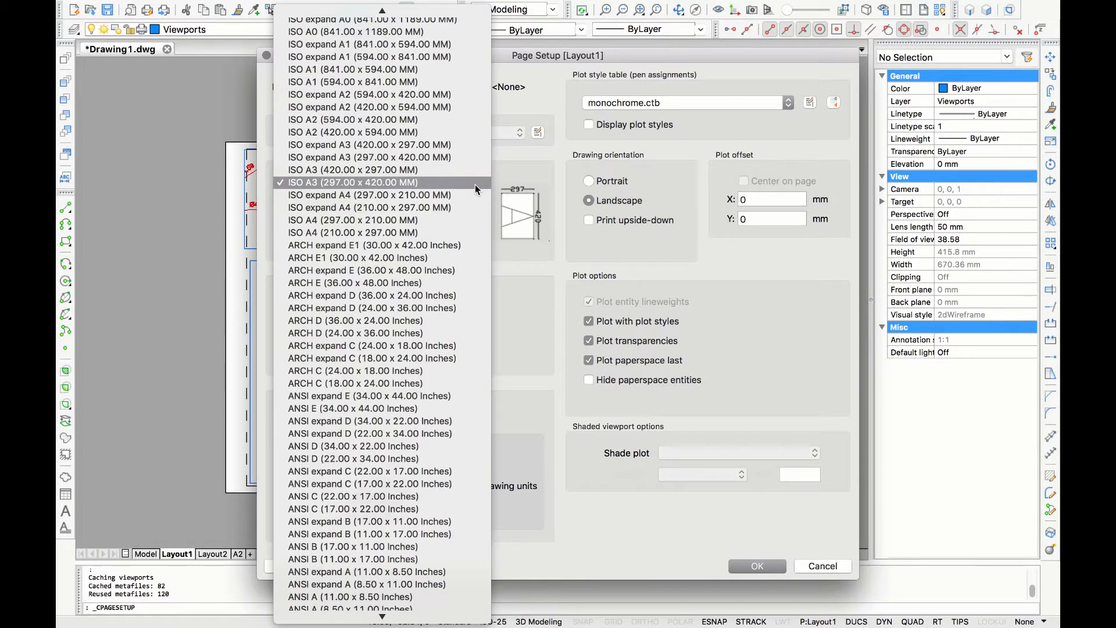
left_click(352, 181)
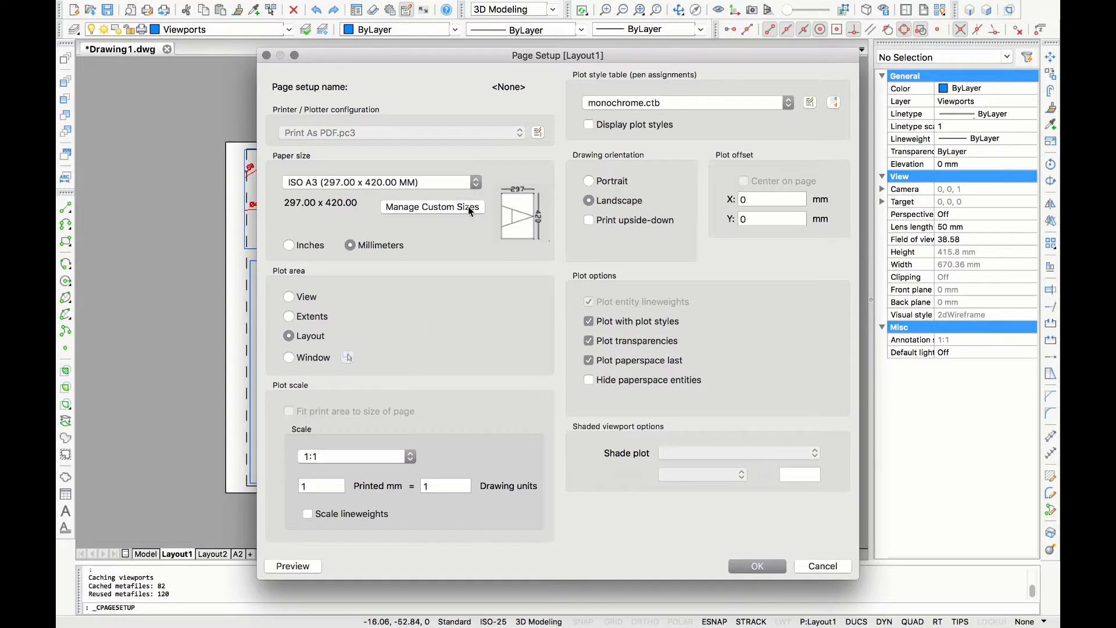
left_click(432, 206)
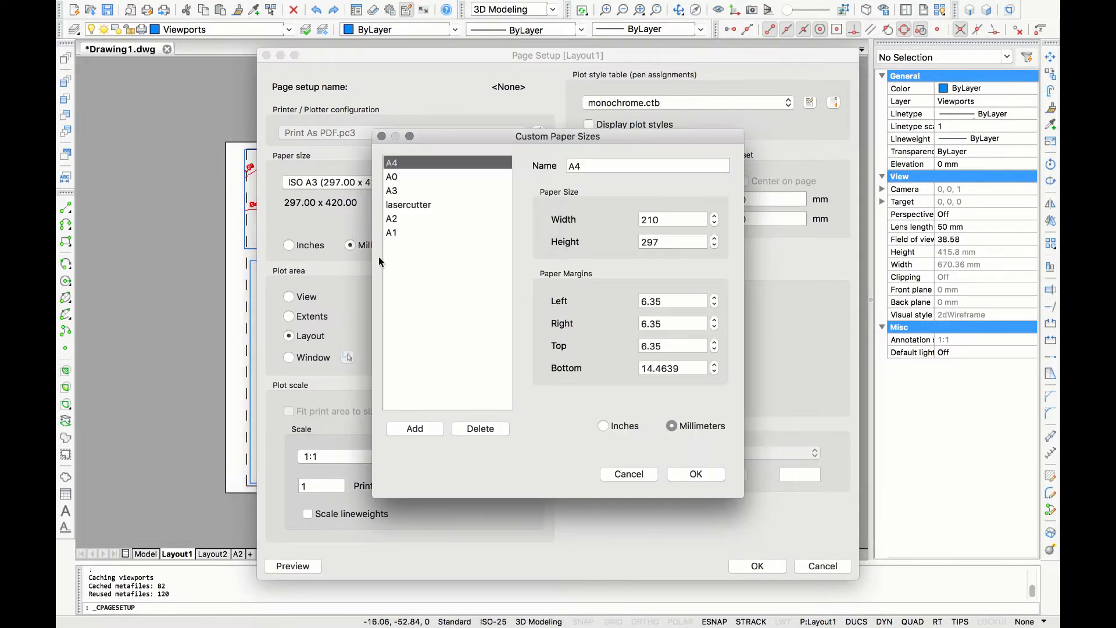
mouse_move(767, 422)
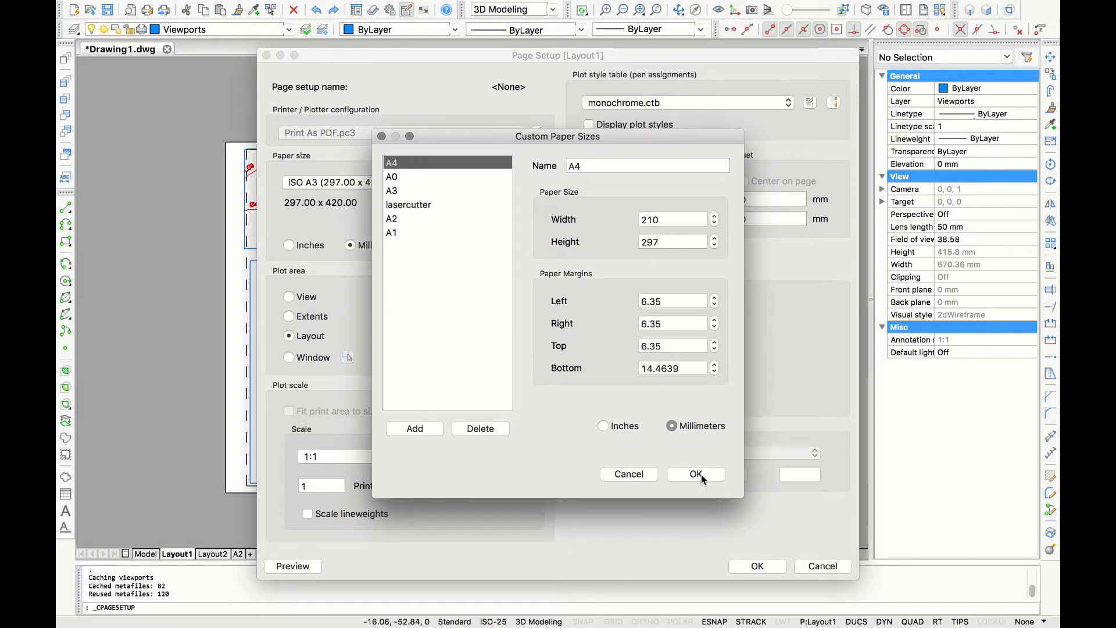
left_click(695, 474)
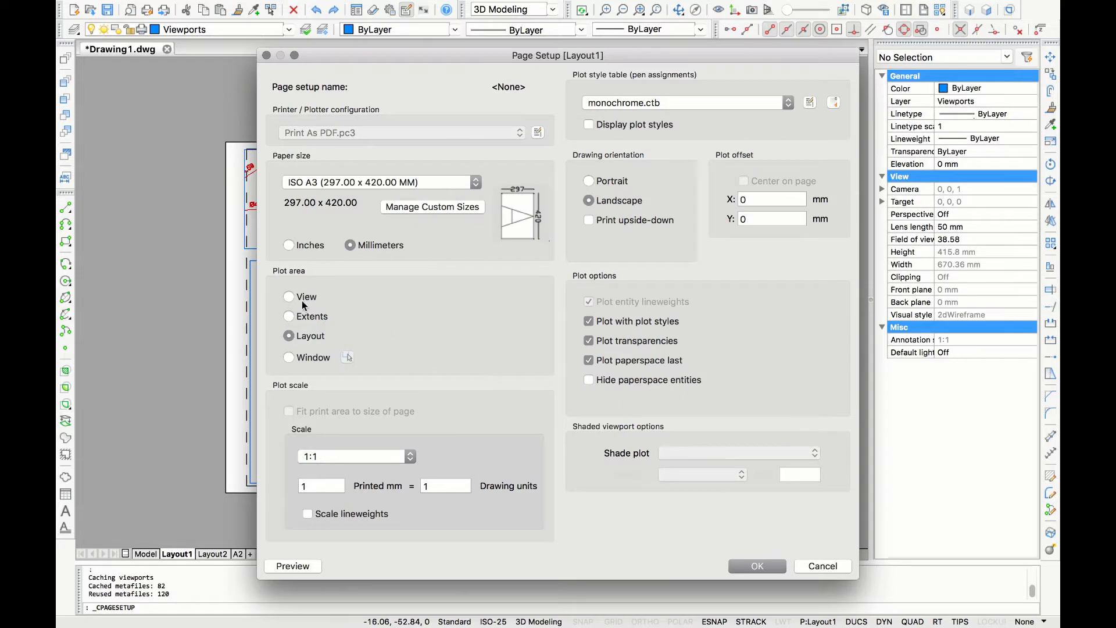
- Set the plot area to View with Current view instead of Layout
left_click(288, 297)
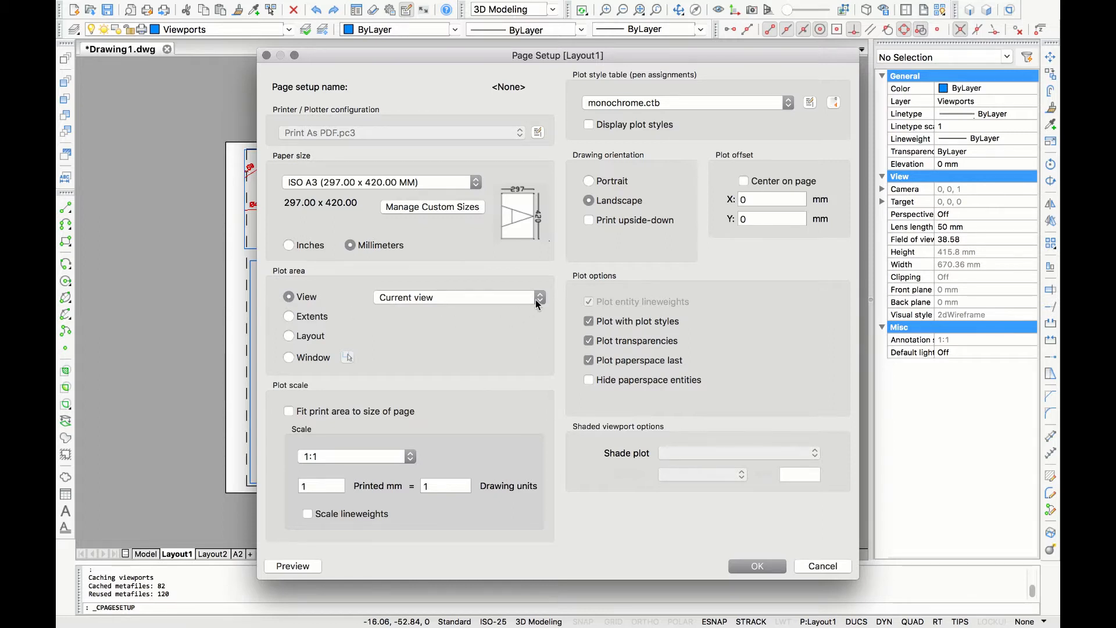
mouse_move(418, 488)
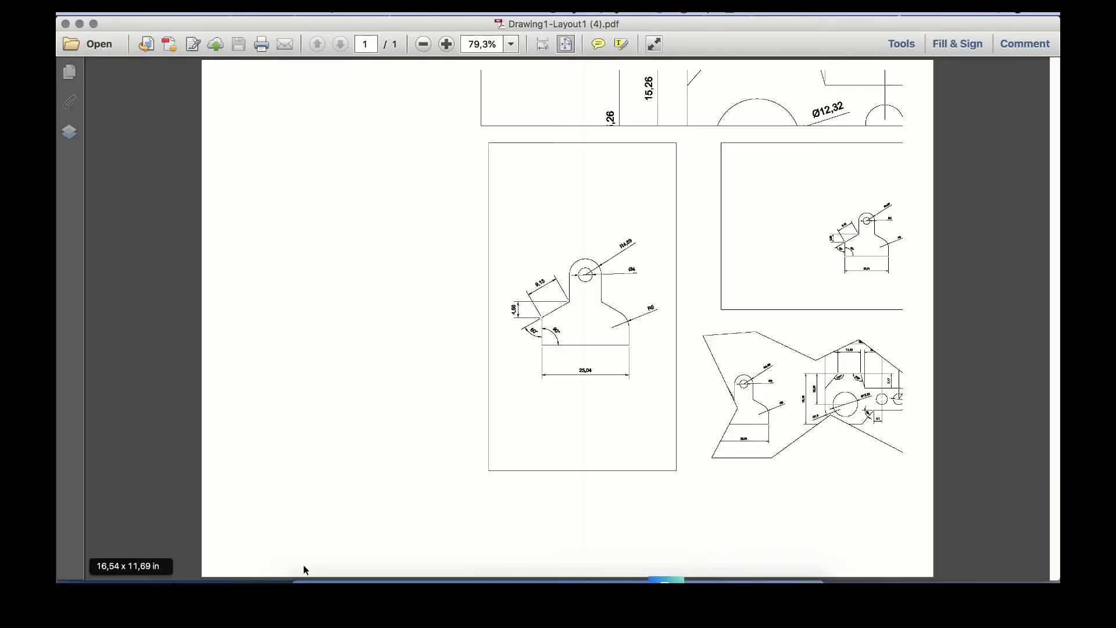
mouse_move(522, 412)
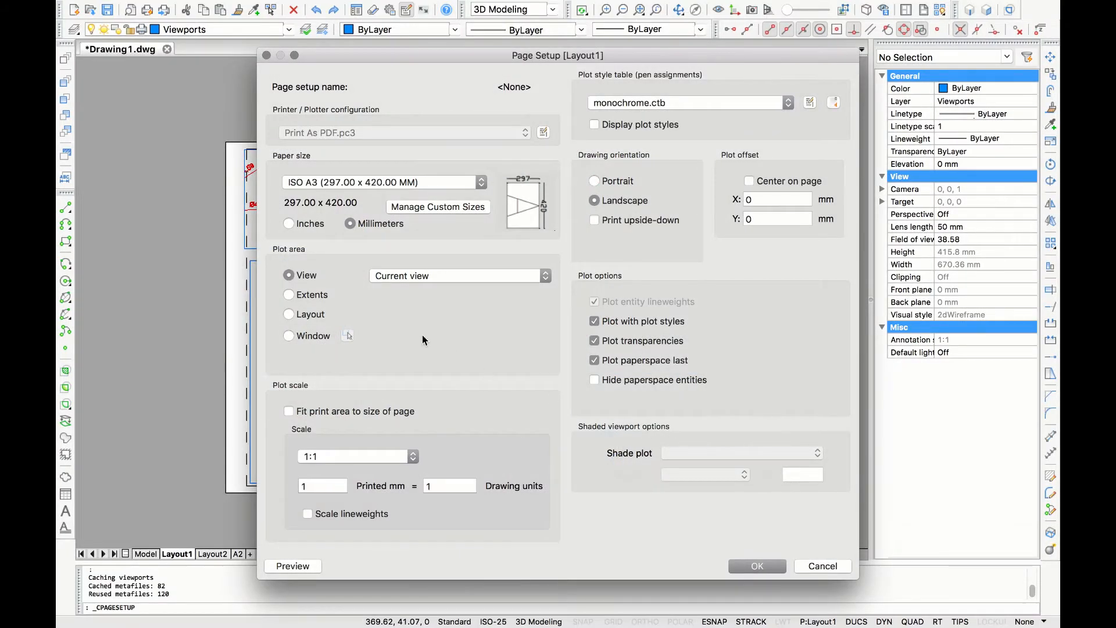
- Try Extents and Window plot areas, then settle back on Layout
left_click(289, 295)
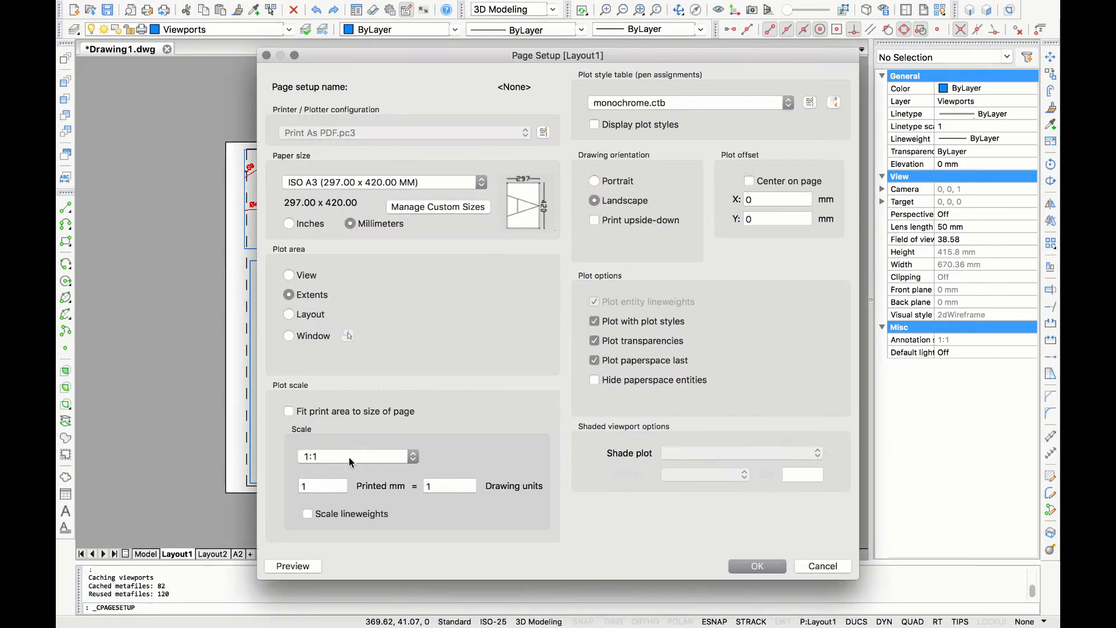
left_click(289, 314)
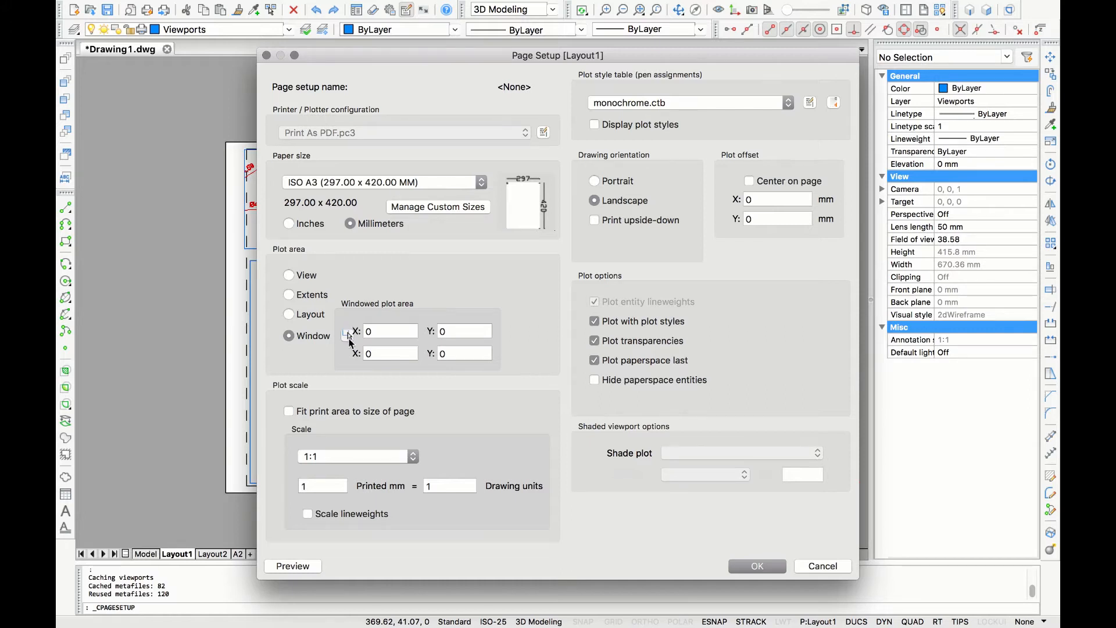
left_click(289, 314)
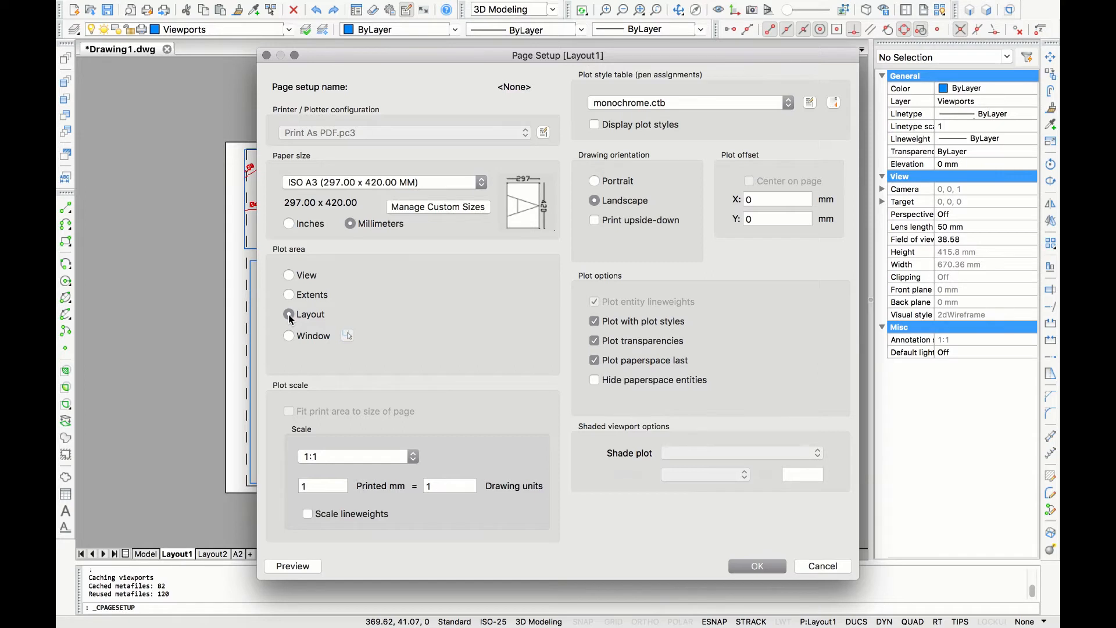
- Try plot scale 1:8, return to 1:1, and switch the plot style table to default.ctb
left_click(411, 456)
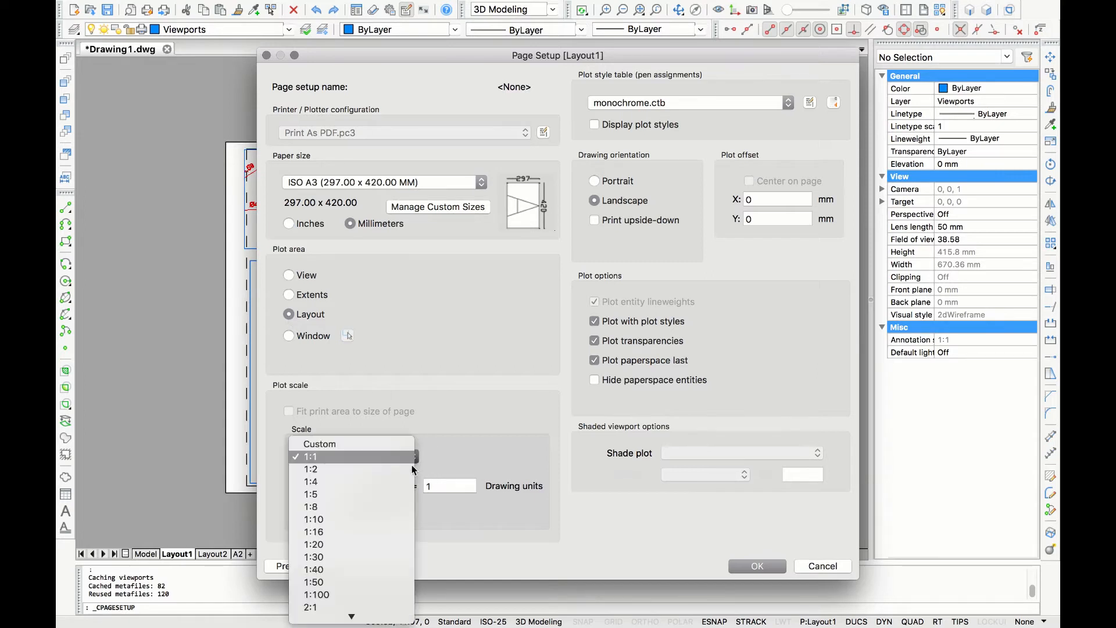
left_click(311, 507)
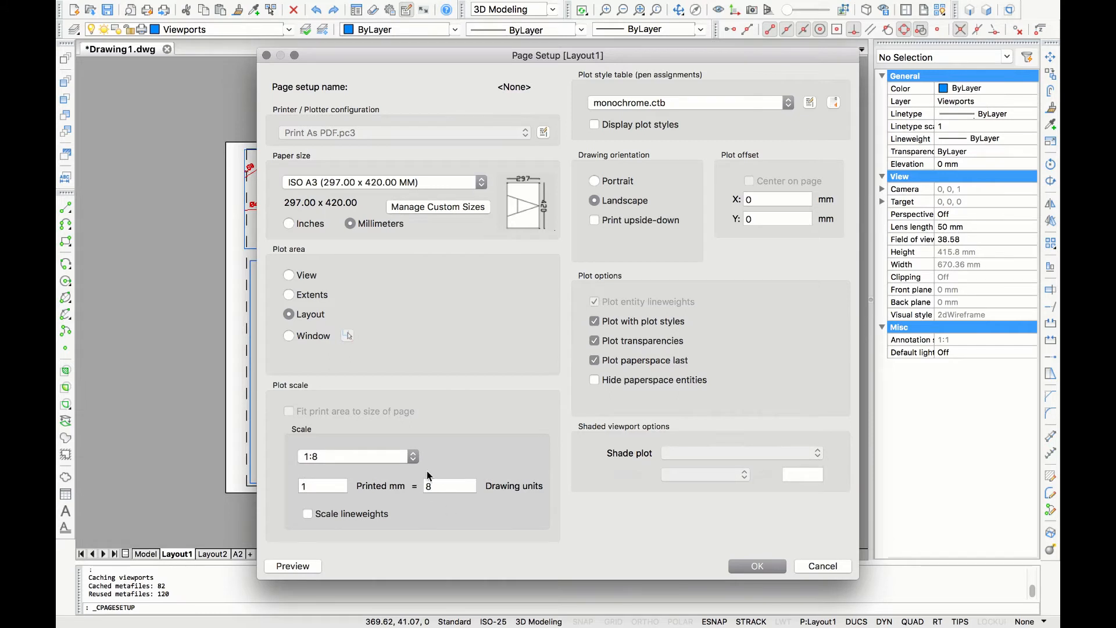
left_click(413, 457)
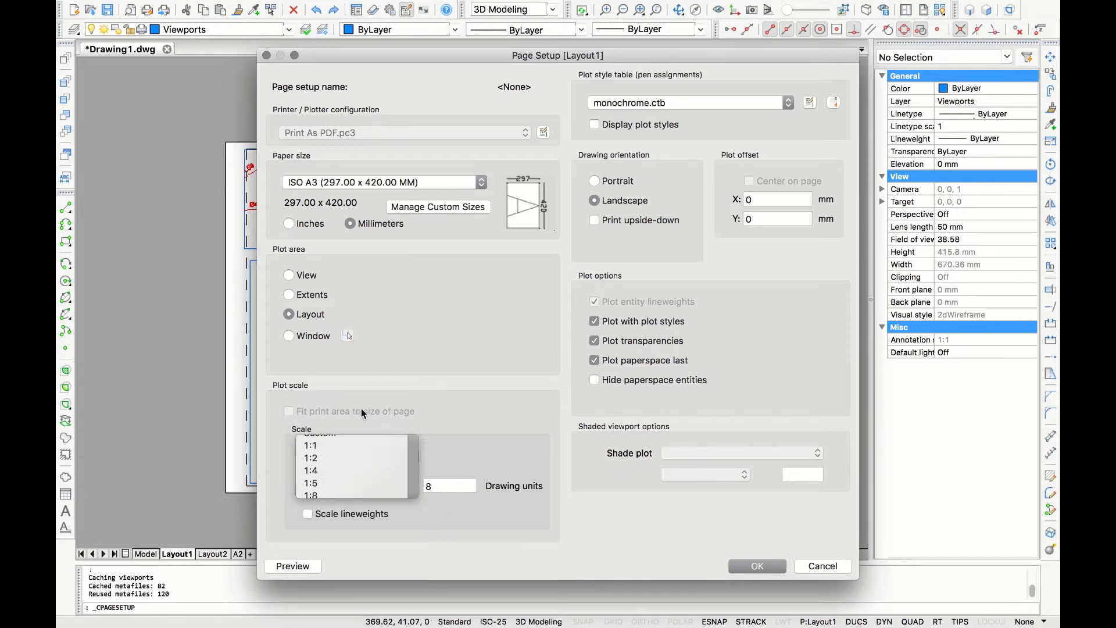
left_click(311, 444)
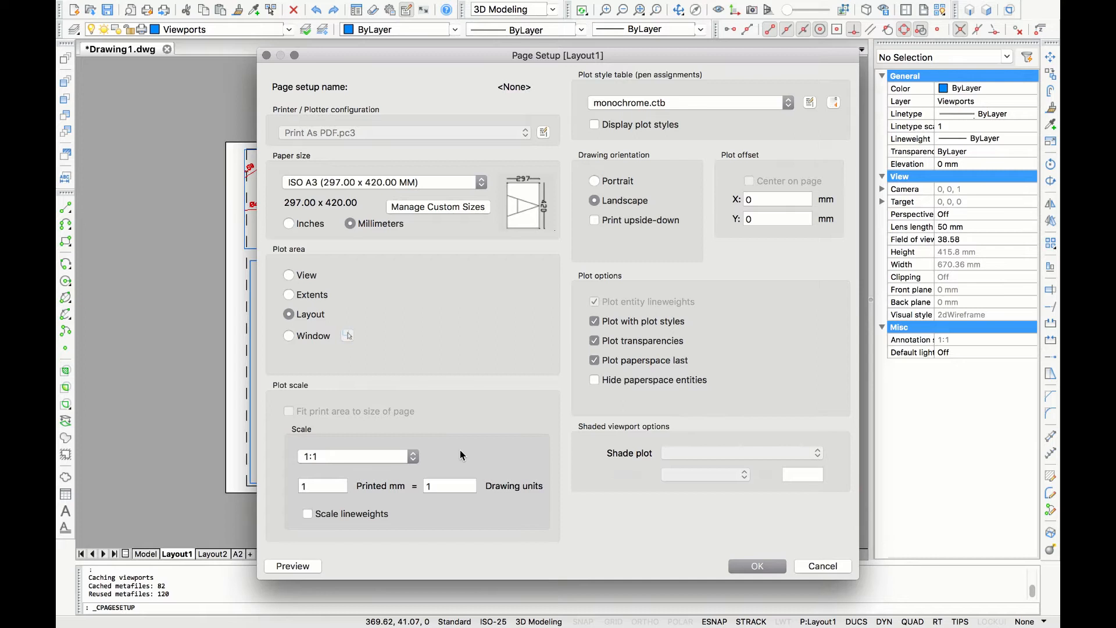
mouse_move(789, 104)
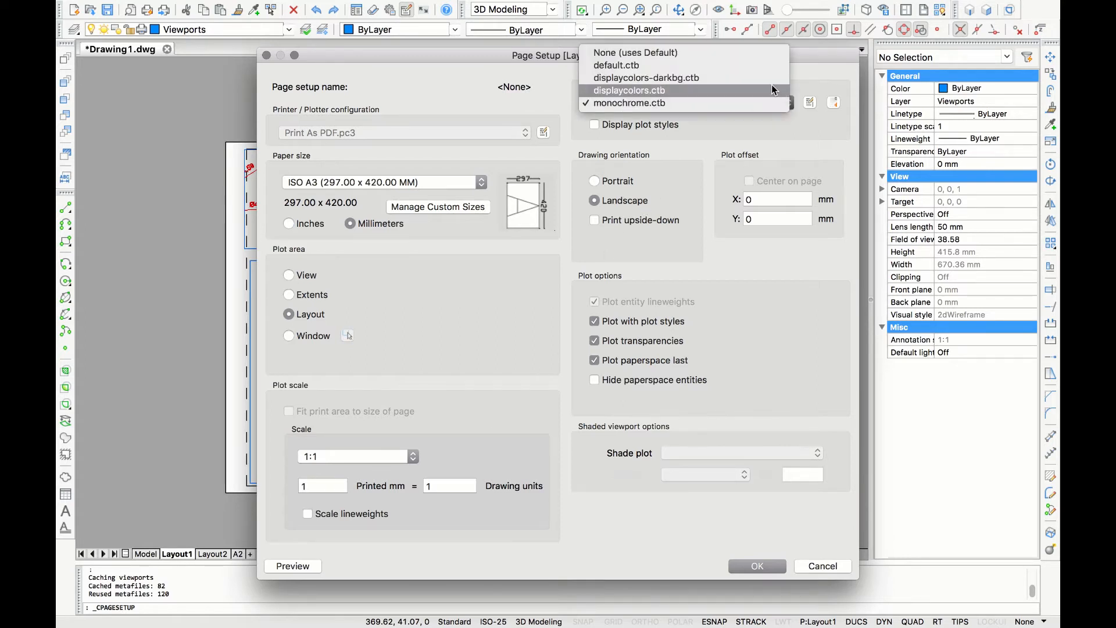
left_click(628, 91)
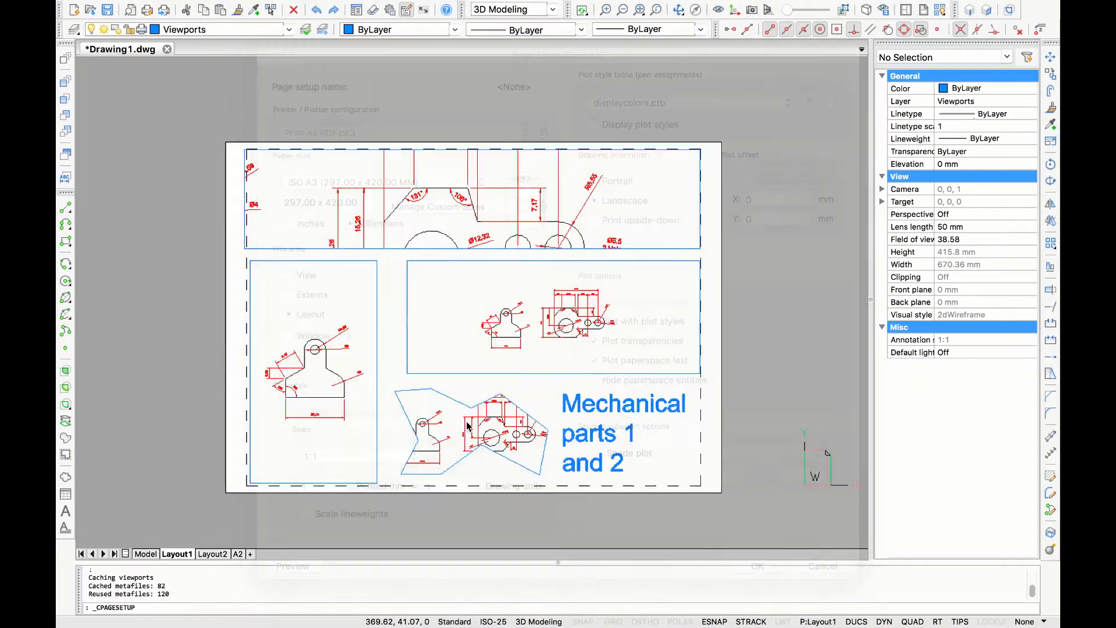
left_click(783, 102)
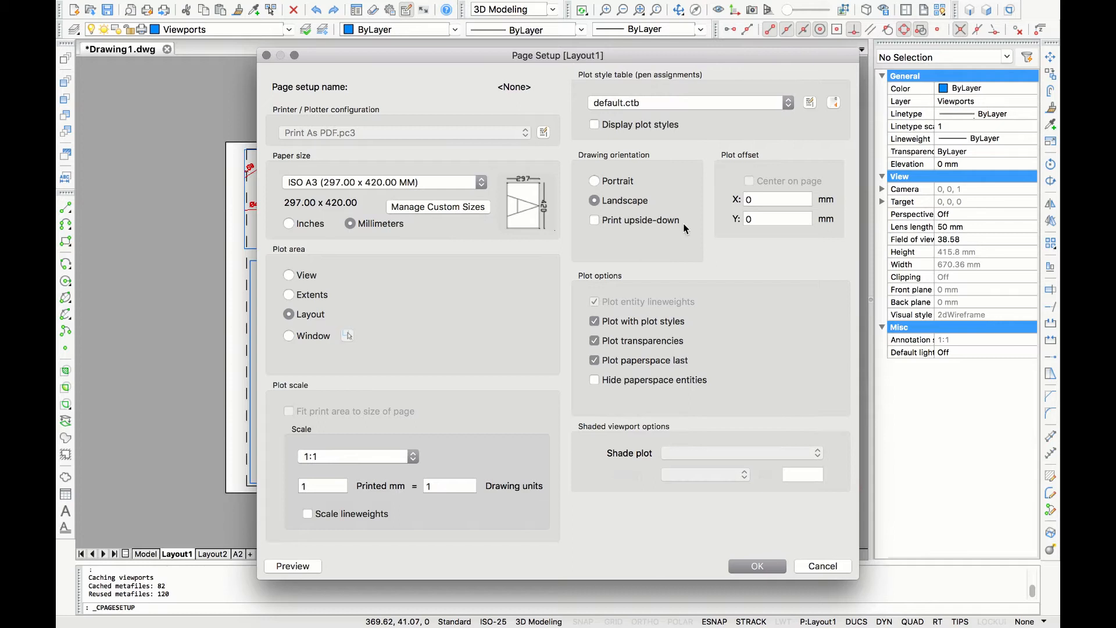
left_click(594, 180)
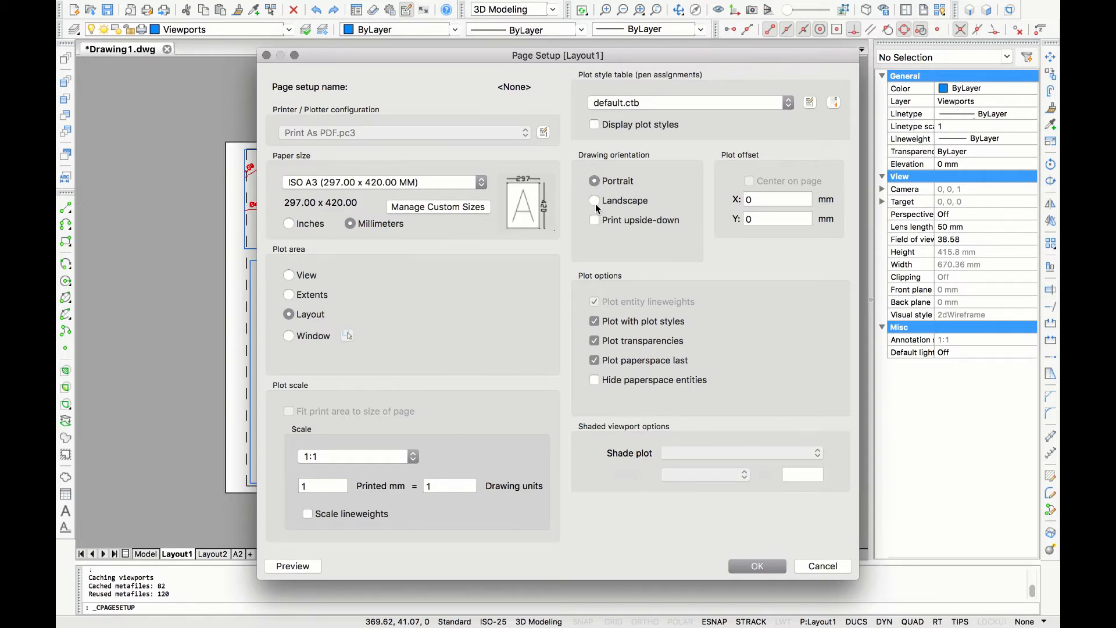
left_click(595, 200)
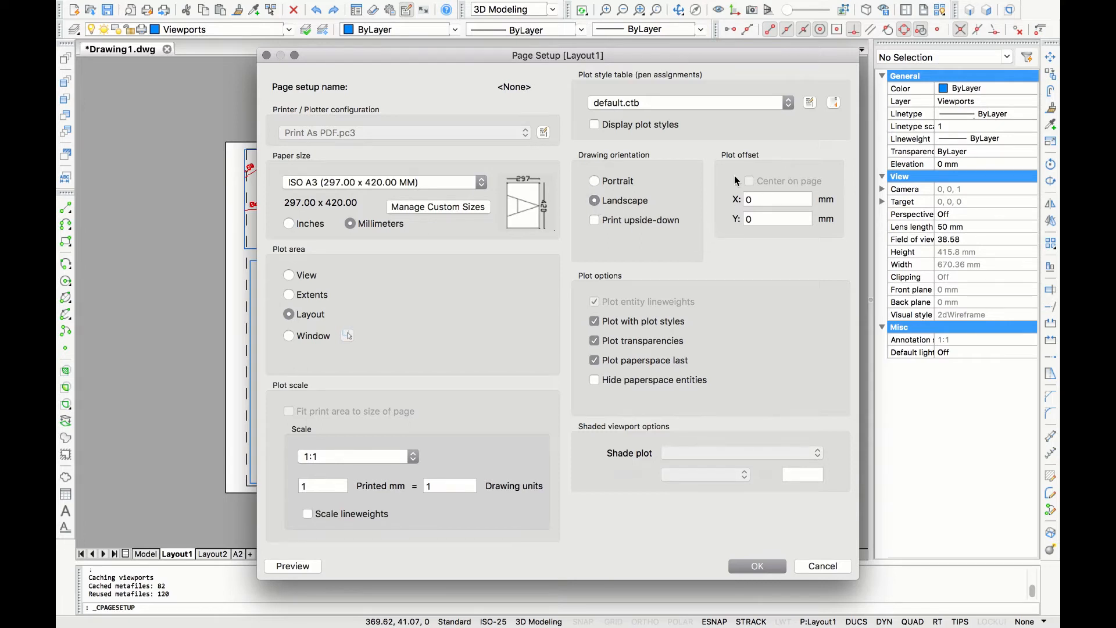
mouse_move(792, 175)
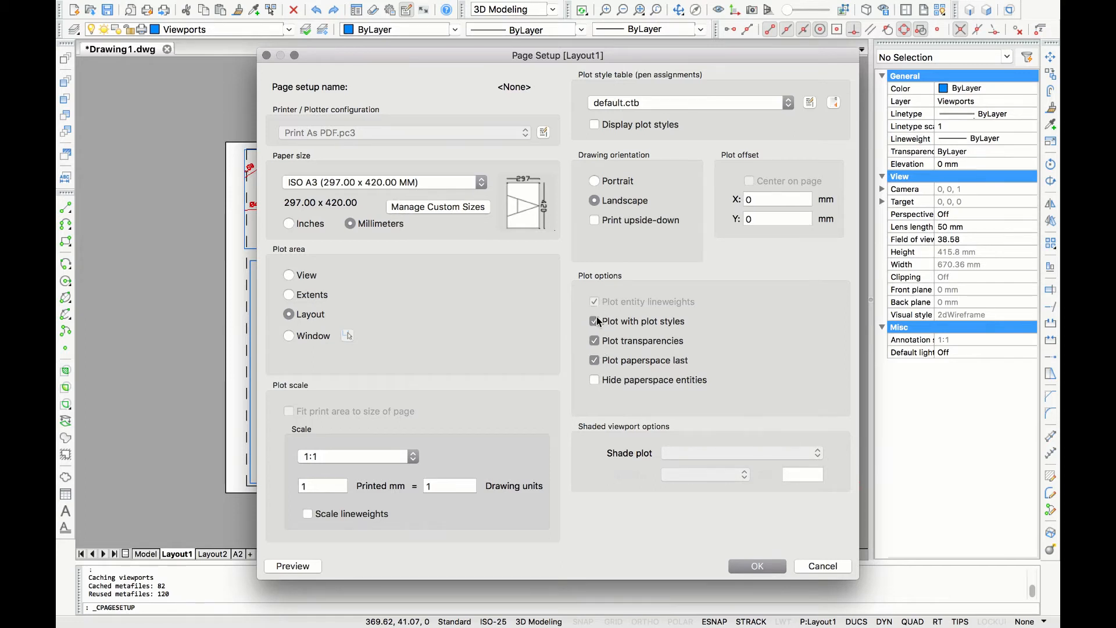
- Check Plot with plot styles, Plot transparencies and Plot paperspace last toggles, then accept the page setup
left_click(594, 320)
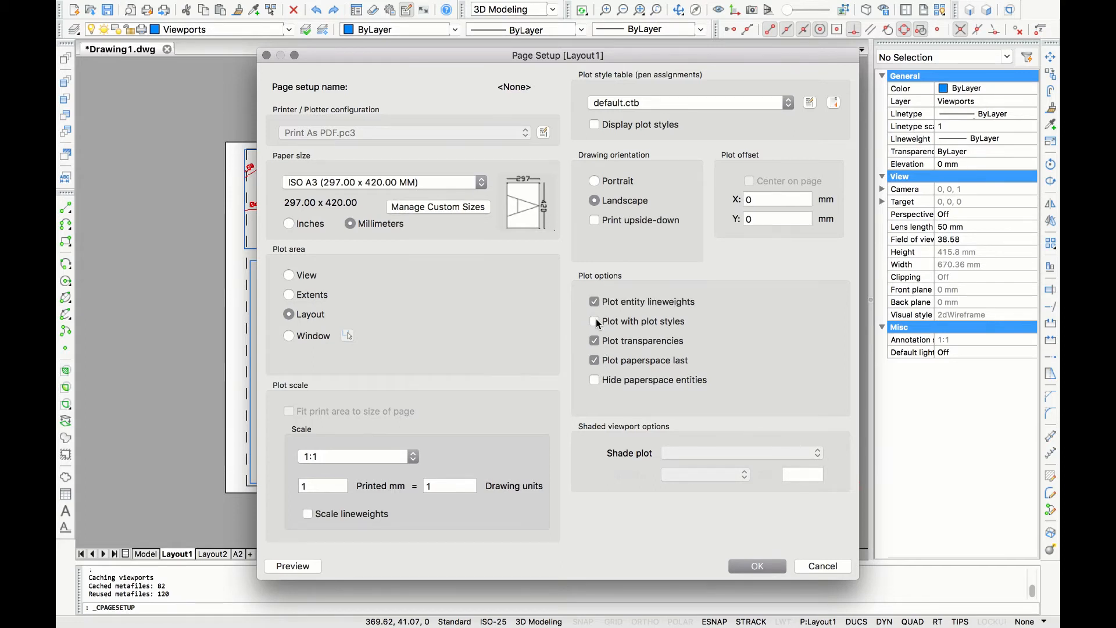
left_click(594, 321)
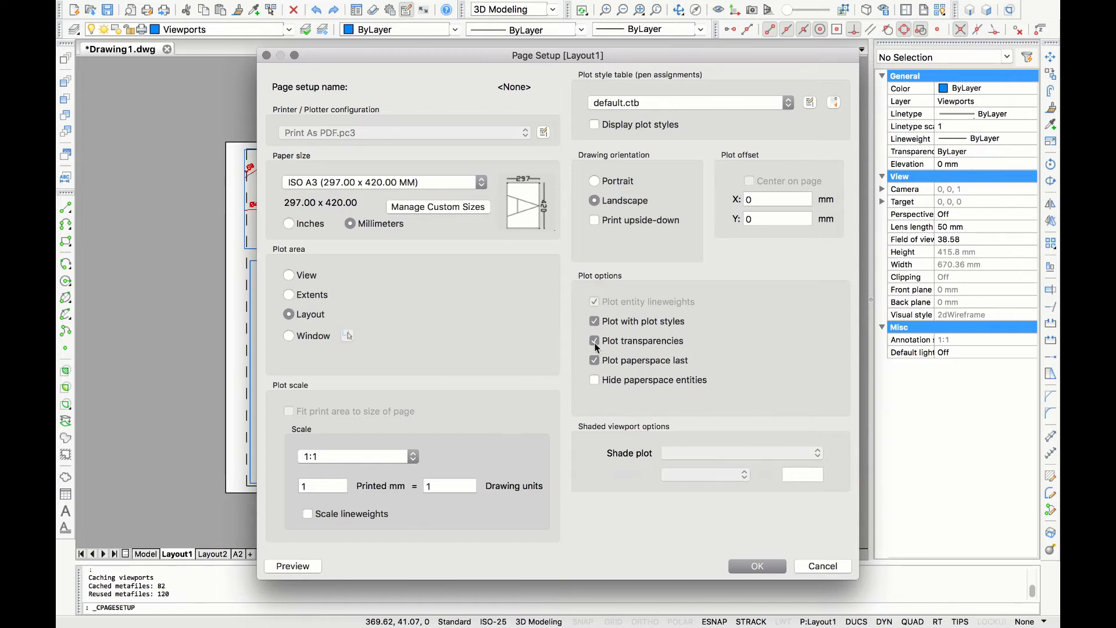
left_click(595, 340)
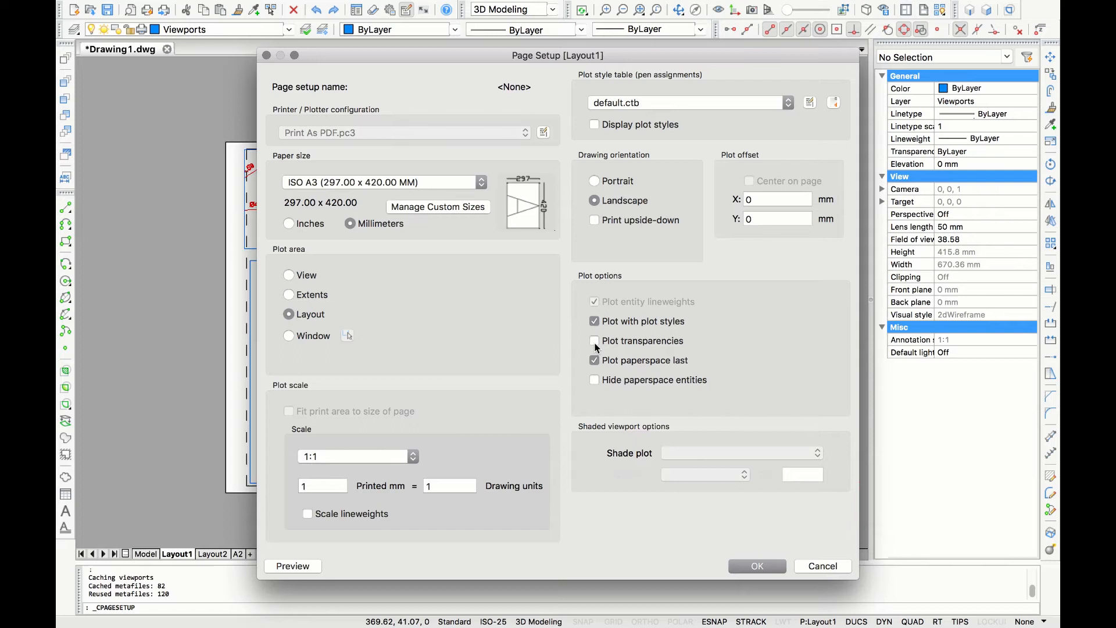
left_click(594, 340)
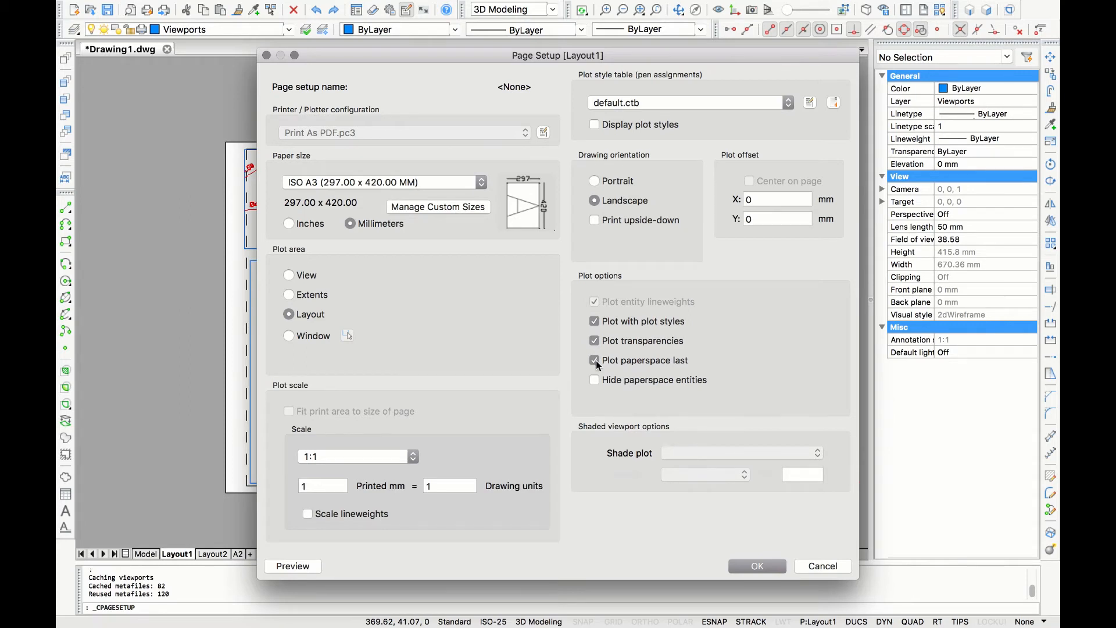
left_click(595, 360)
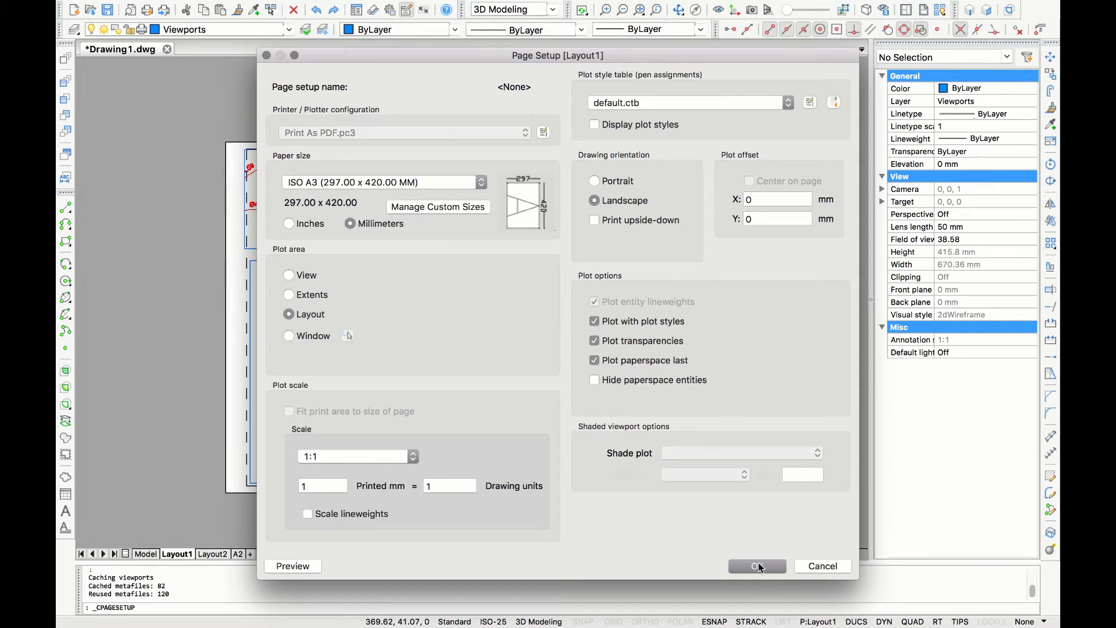
left_click(752, 566)
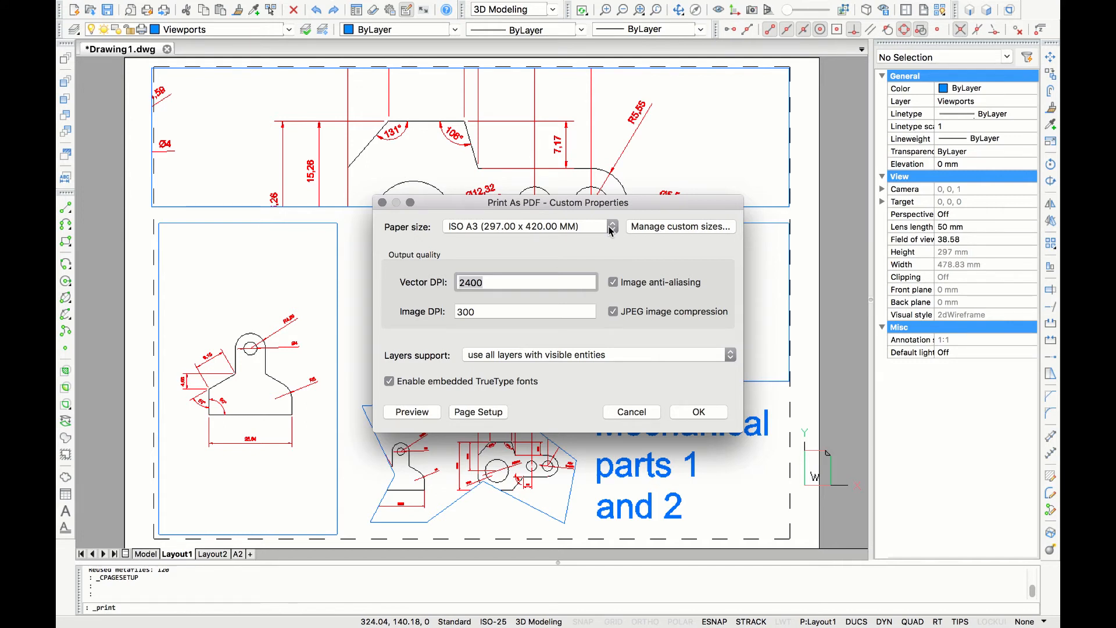
mouse_move(590, 291)
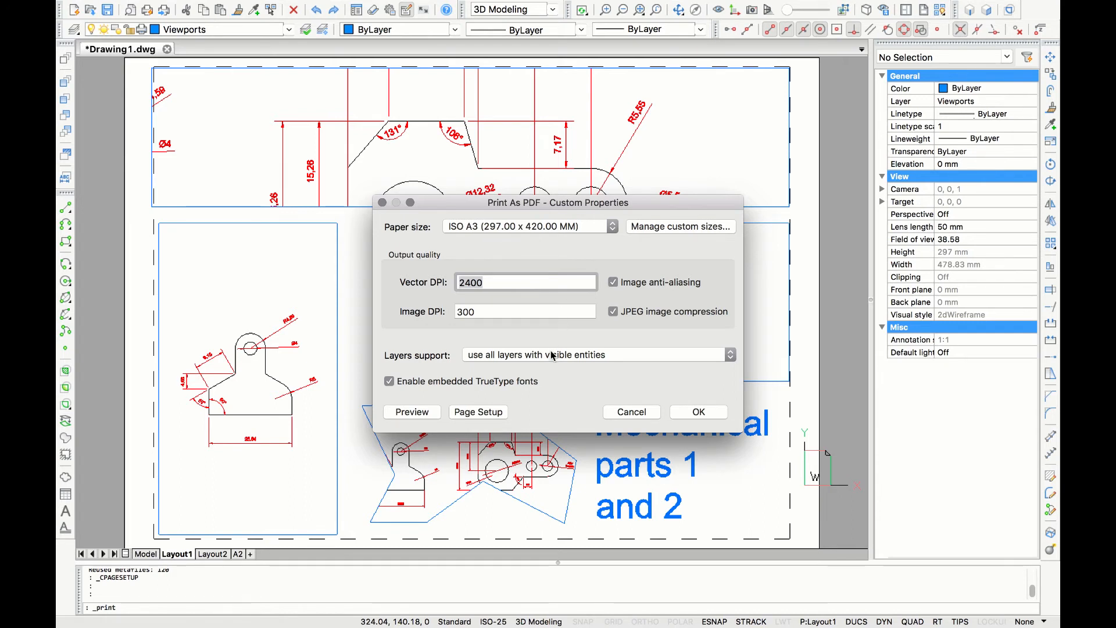
mouse_move(522, 408)
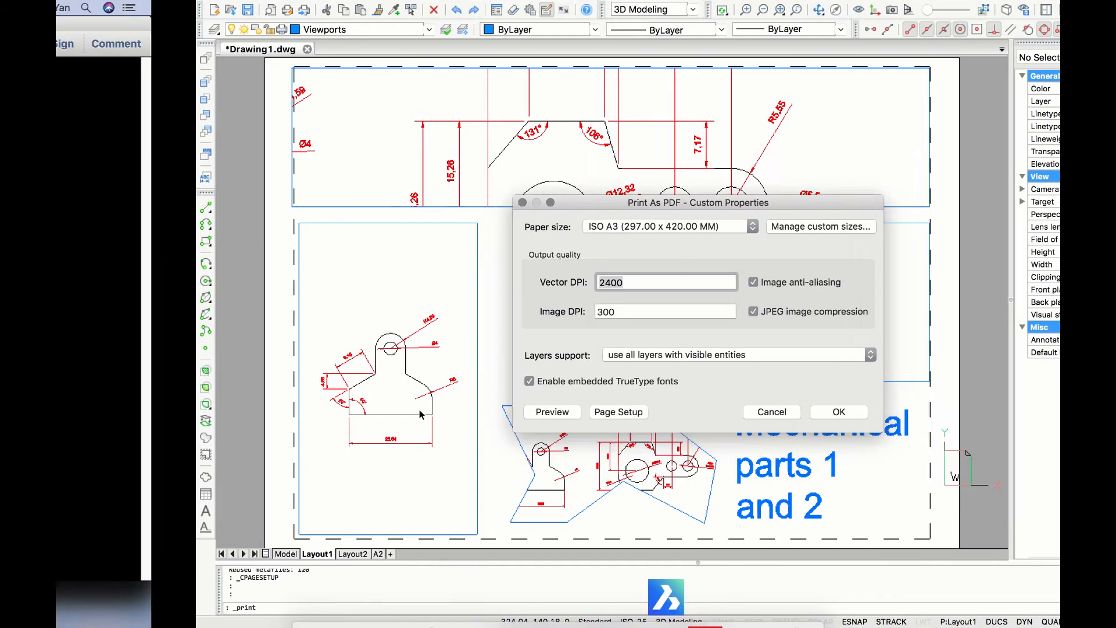
left_click(837, 411)
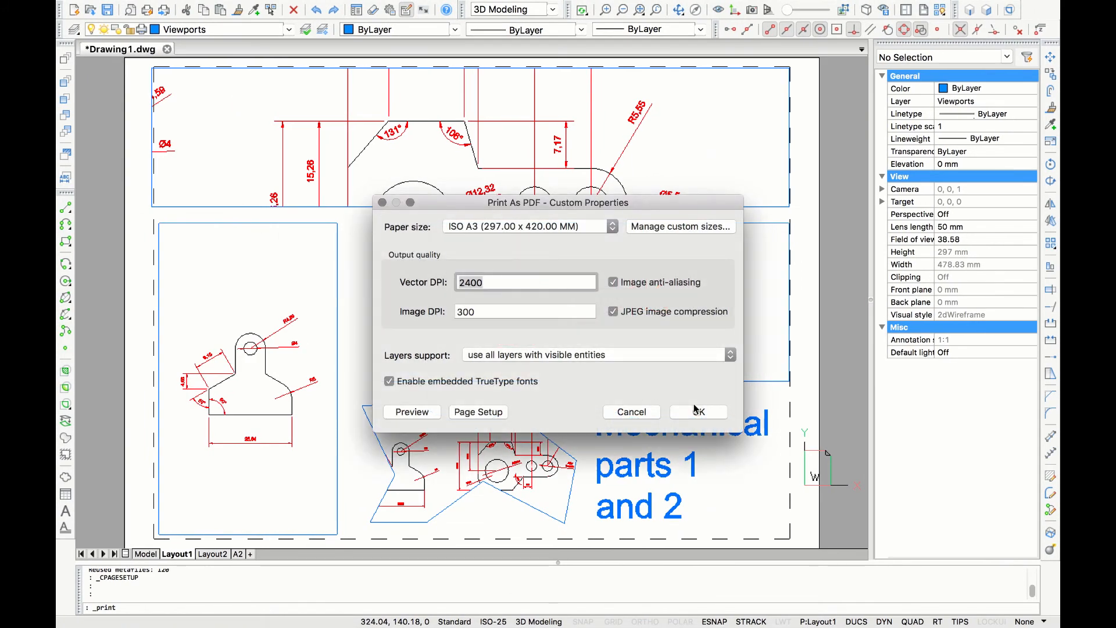
left_click(697, 412)
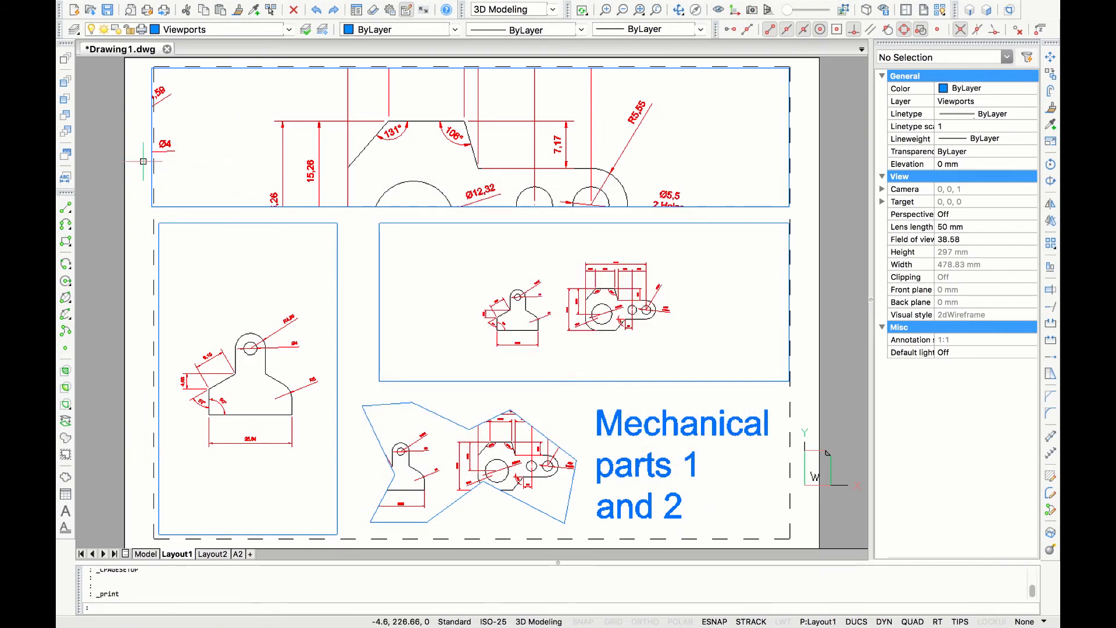
- Move the top and upper-right viewports slightly left inside the dashed print boundary
left_click(470, 136)
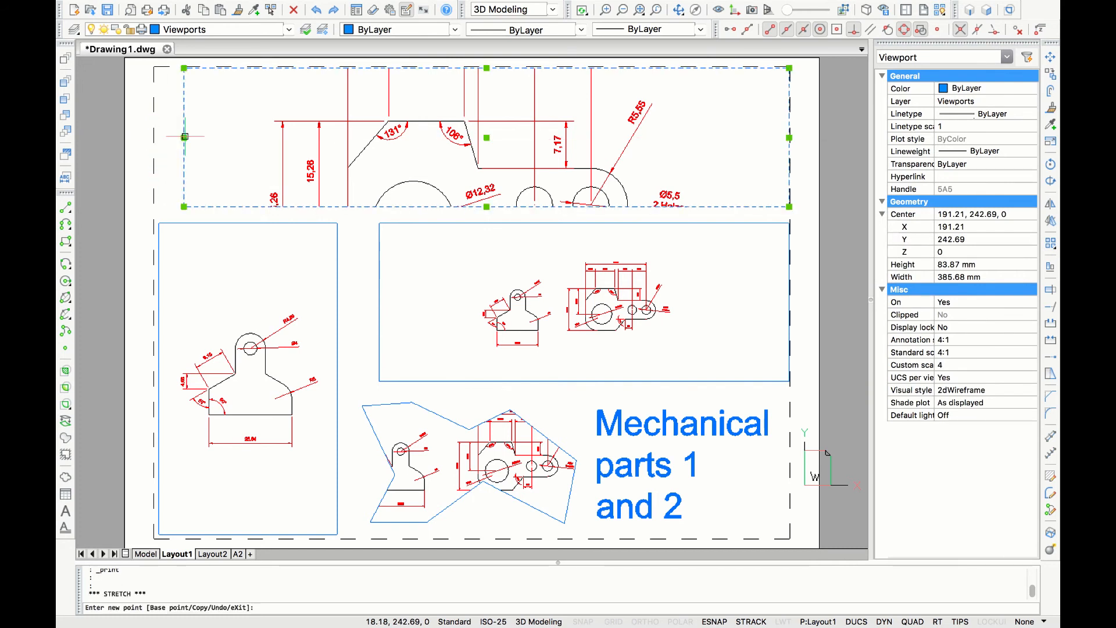
key("Escape")
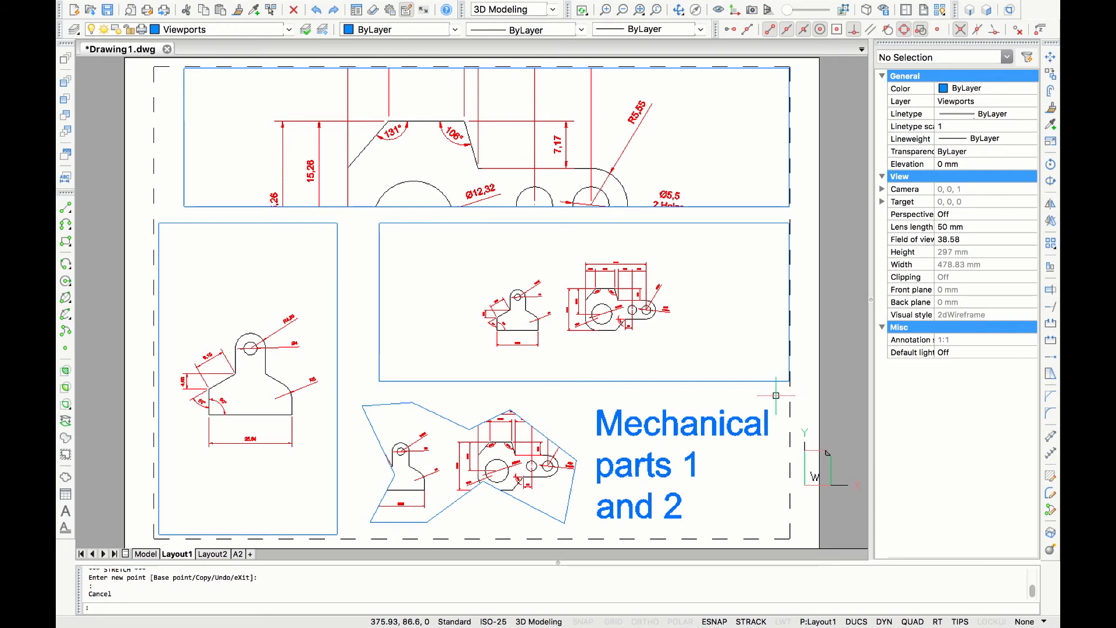
type("M")
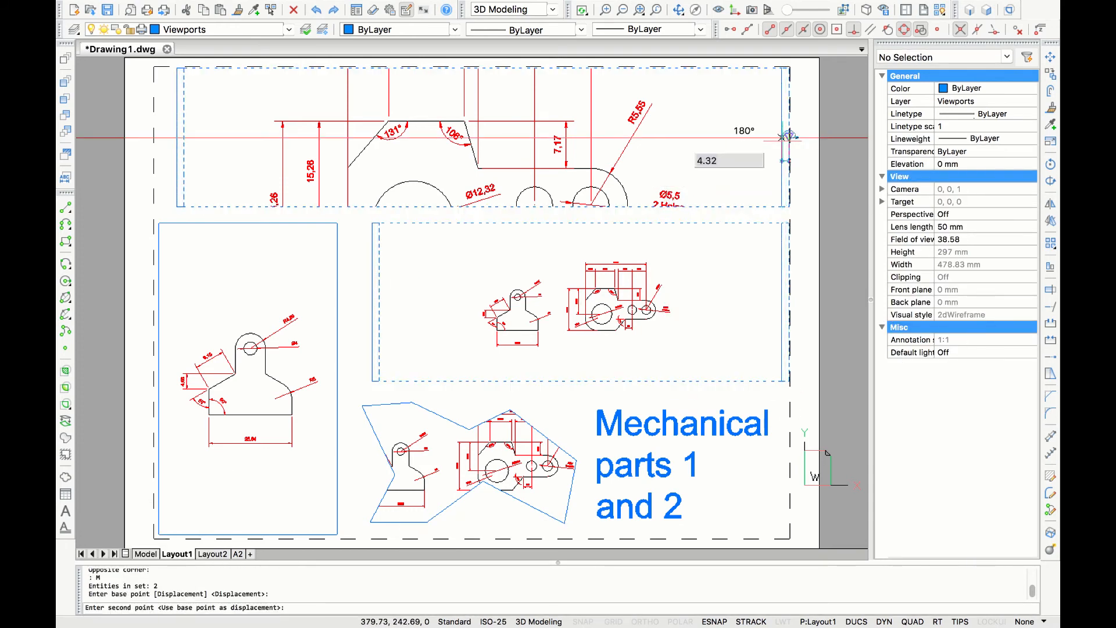
left_click(838, 403)
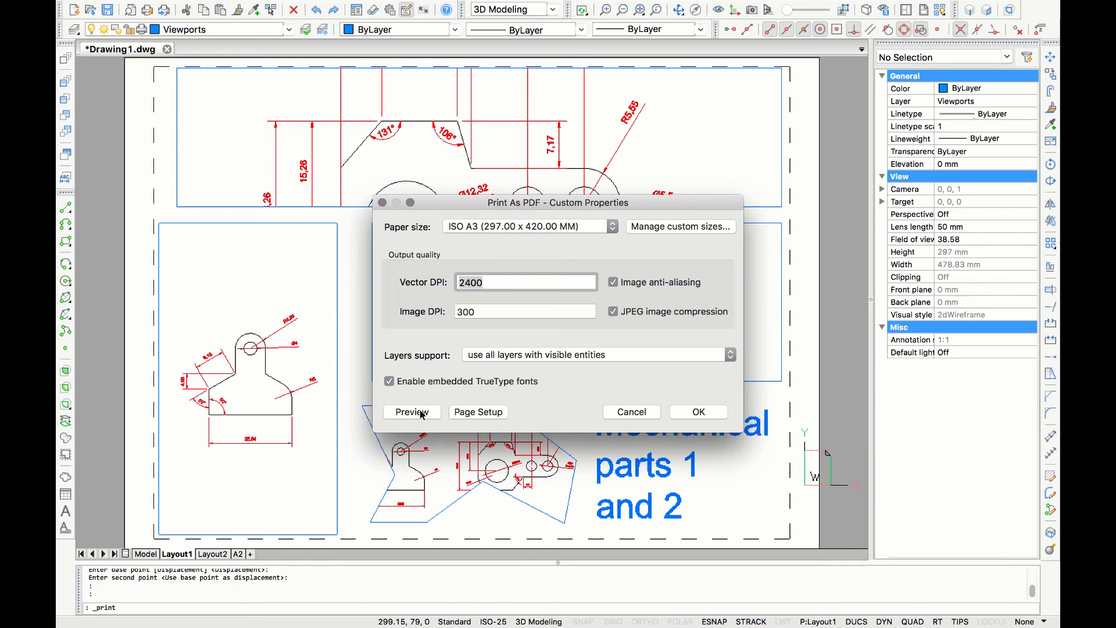
- Accept the ISO A3 Print As PDF properties to reach the Create PDF file dialog
left_click(412, 411)
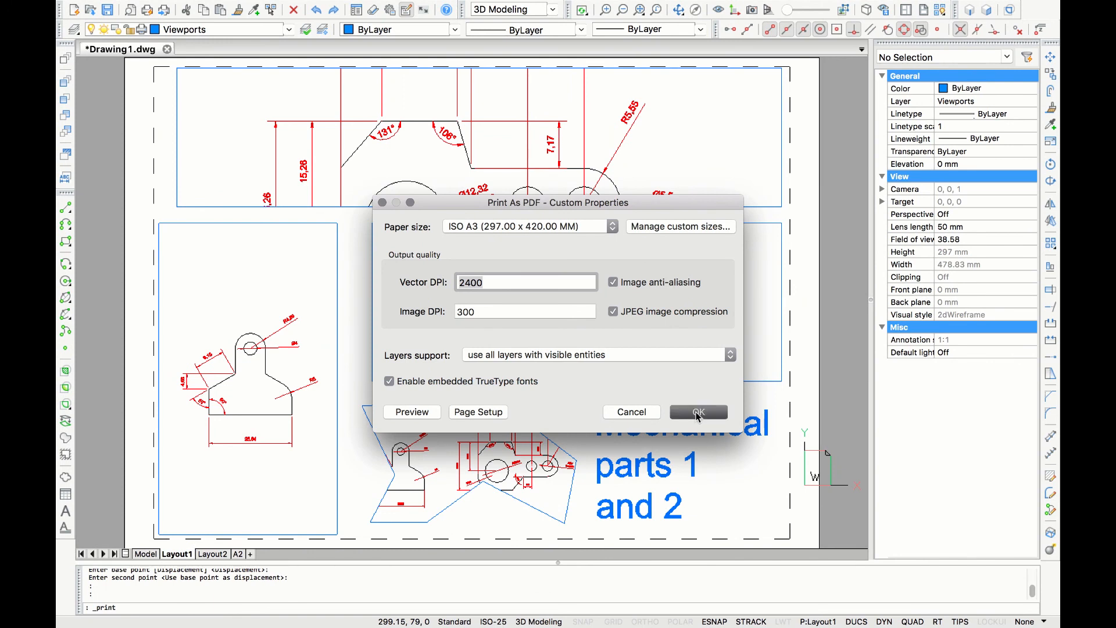
left_click(698, 411)
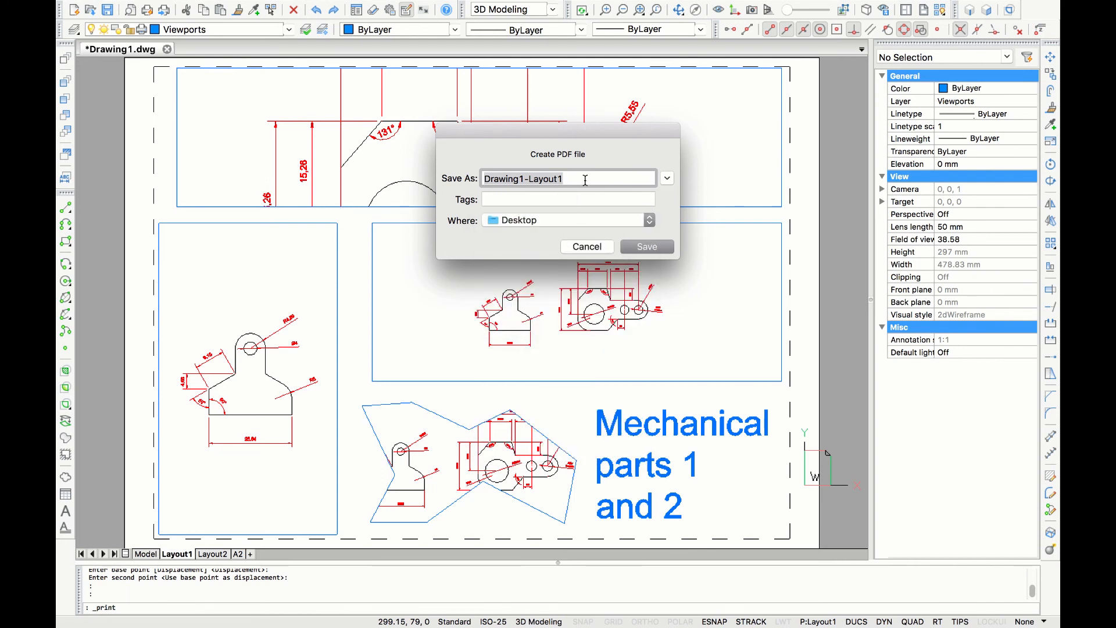
- Save the PDF as 'Layout tutorial' on the Desktop, opening it in Adobe Reader
type("Layout tutorial")
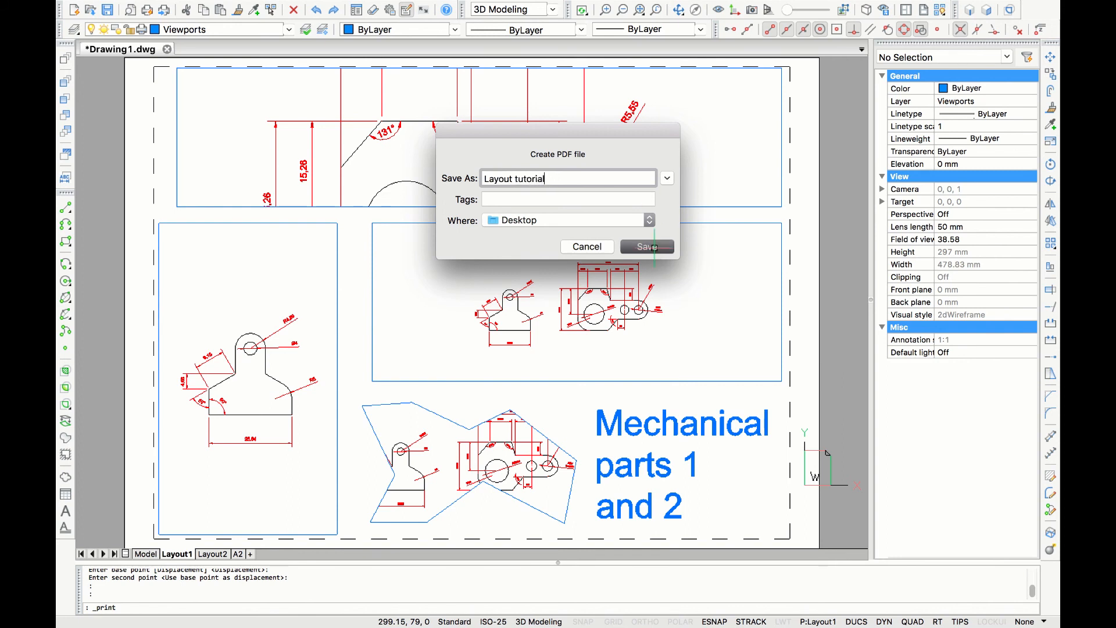
left_click(645, 246)
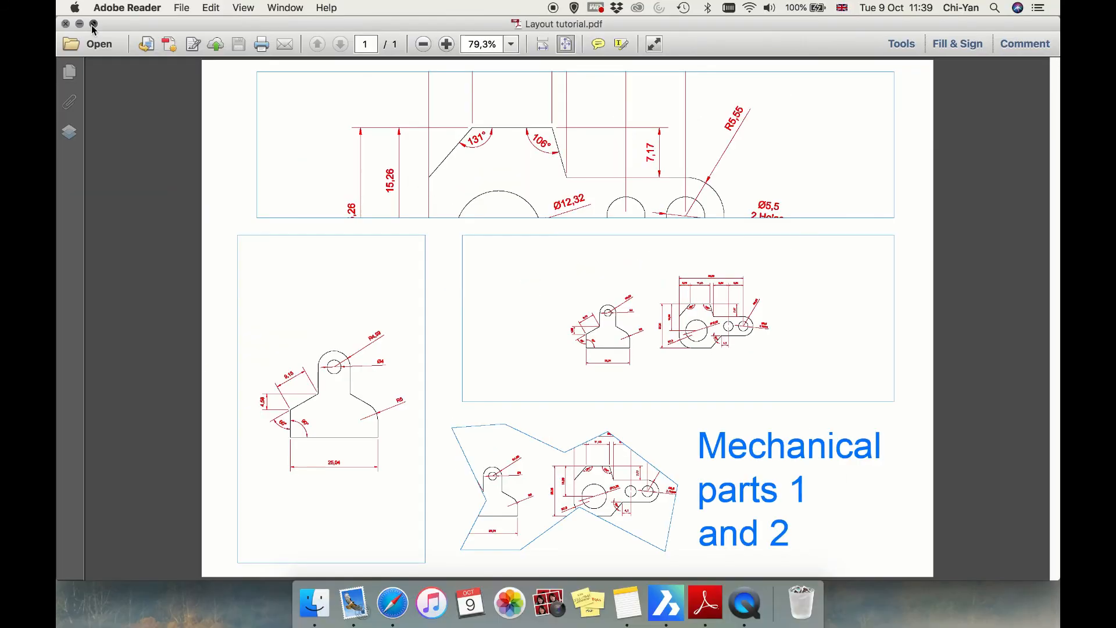